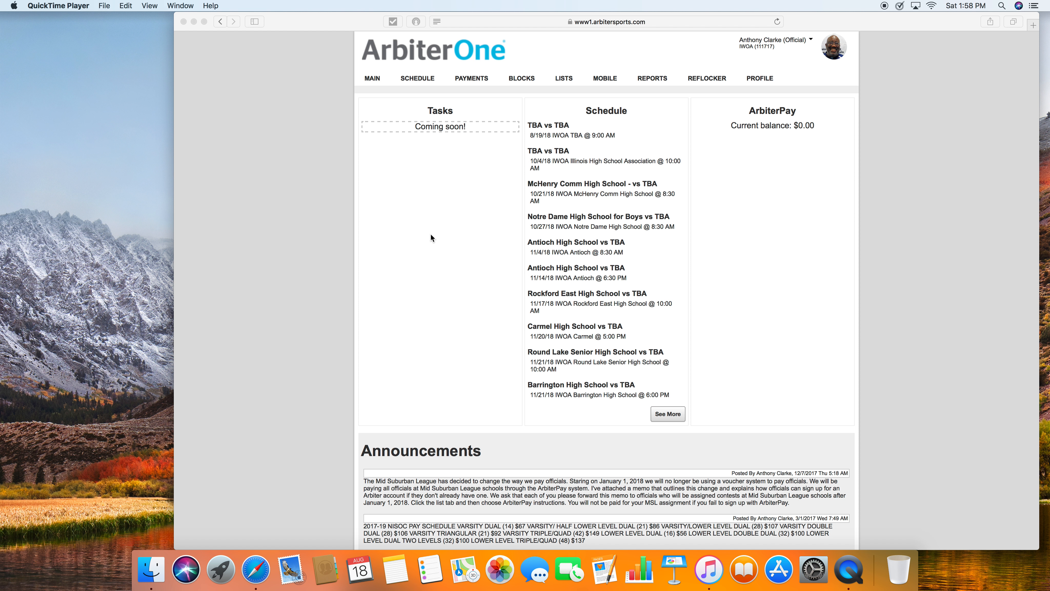
{"action": "mouse_move", "coordinate": [602, 194]}
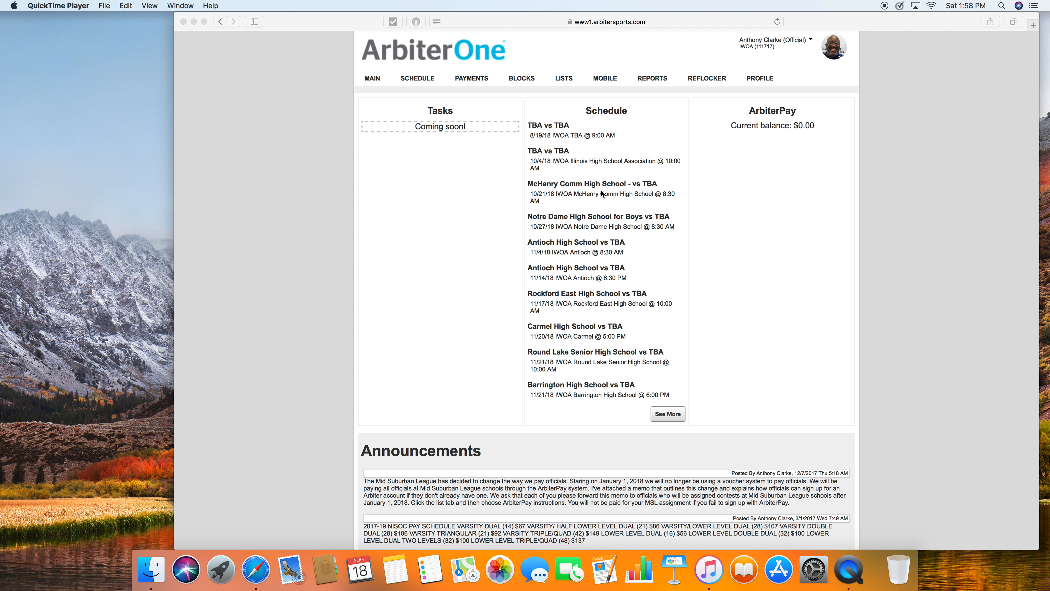
{"action": "mouse_move", "coordinate": [766, 120]}
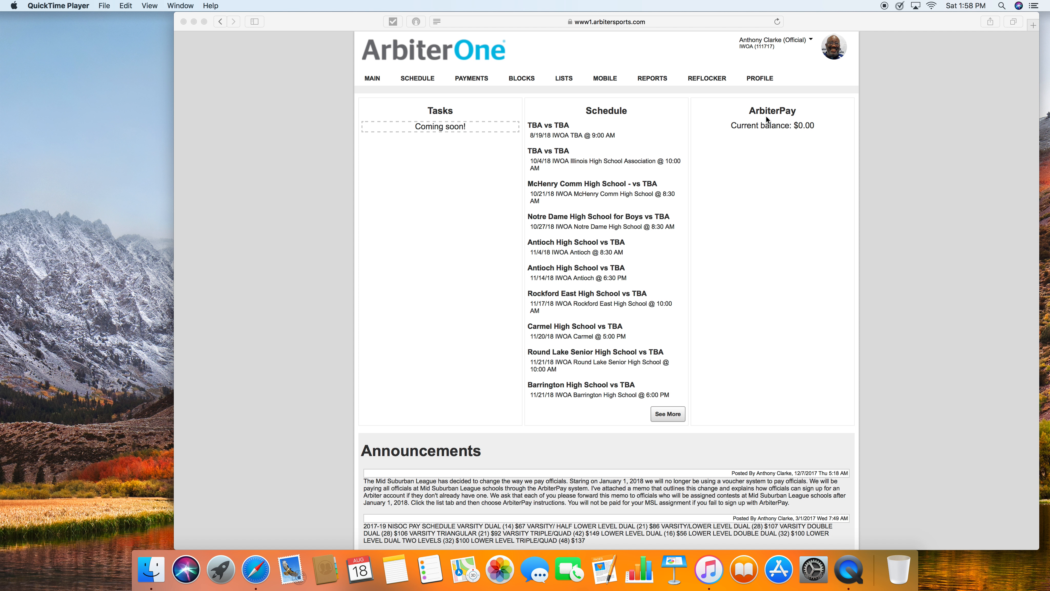
{"action": "mouse_move", "coordinate": [799, 138]}
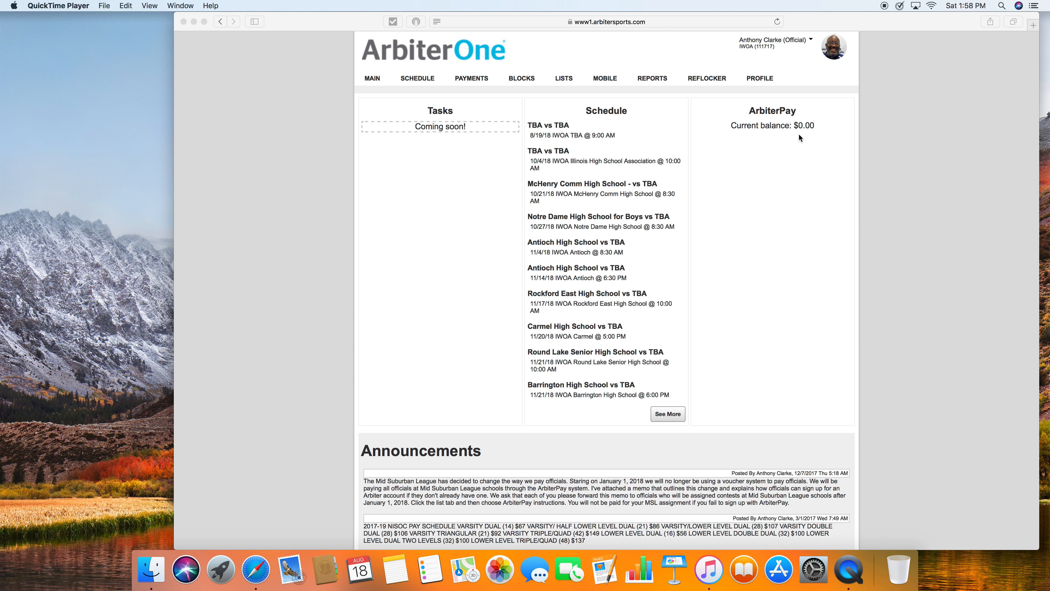
{"action": "mouse_move", "coordinate": [725, 142]}
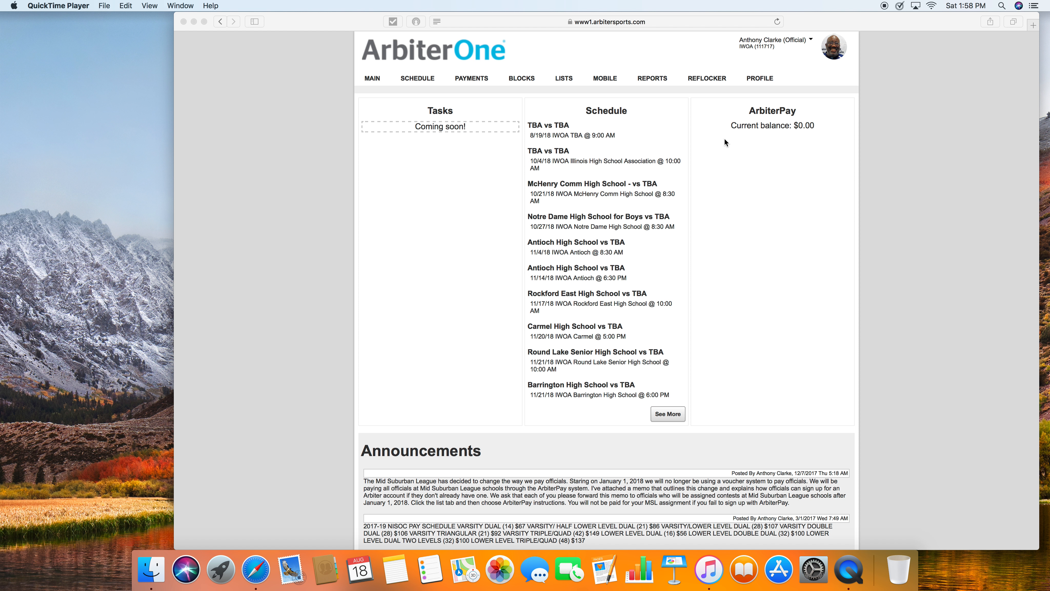
{"action": "mouse_move", "coordinate": [460, 471]}
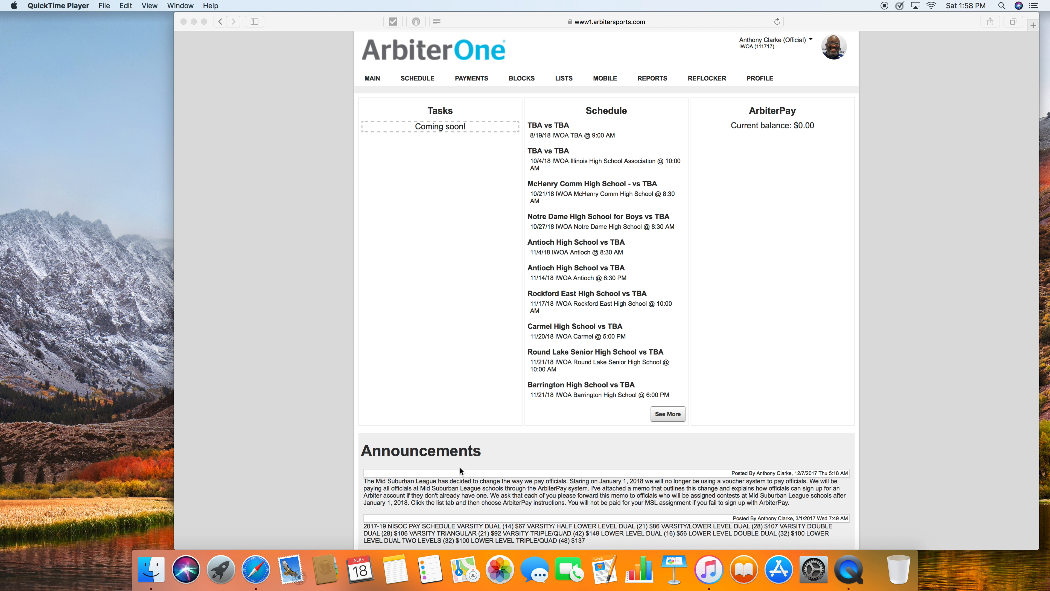
{"action": "mouse_move", "coordinate": [466, 478]}
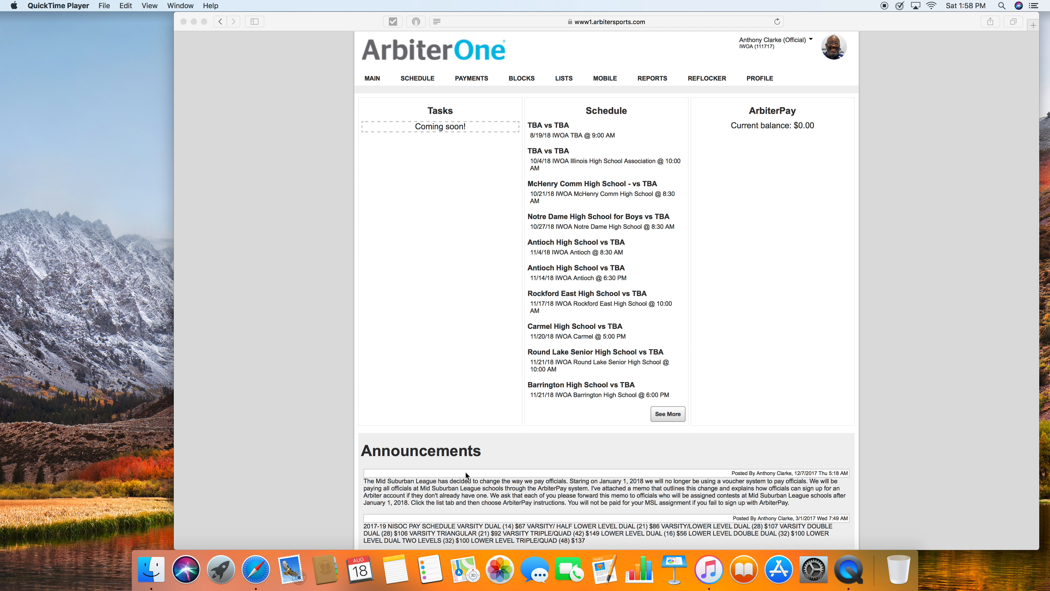
{"action": "mouse_move", "coordinate": [513, 528]}
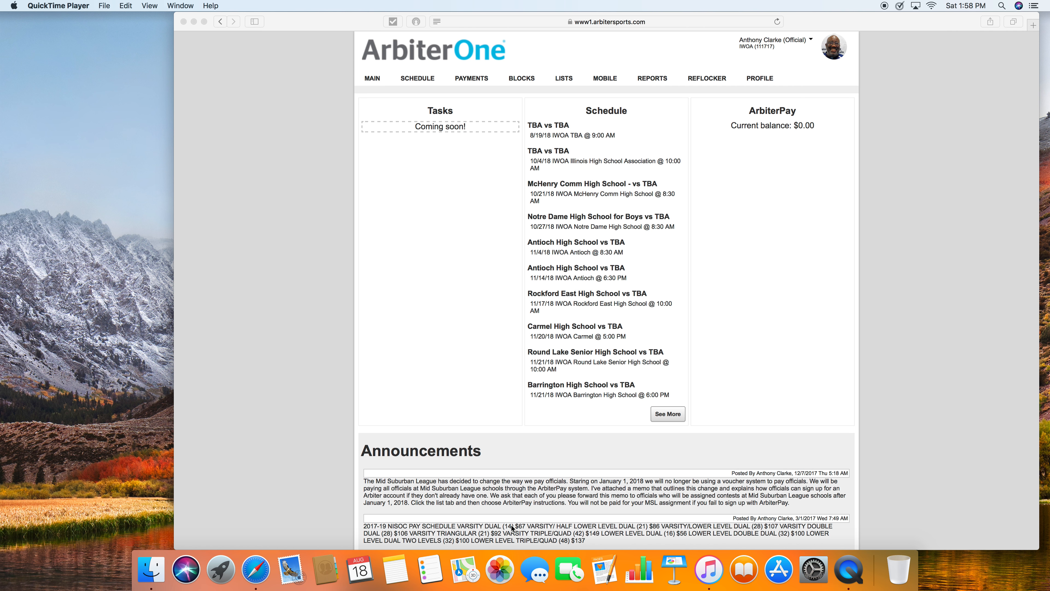
{"action": "mouse_move", "coordinate": [453, 212]}
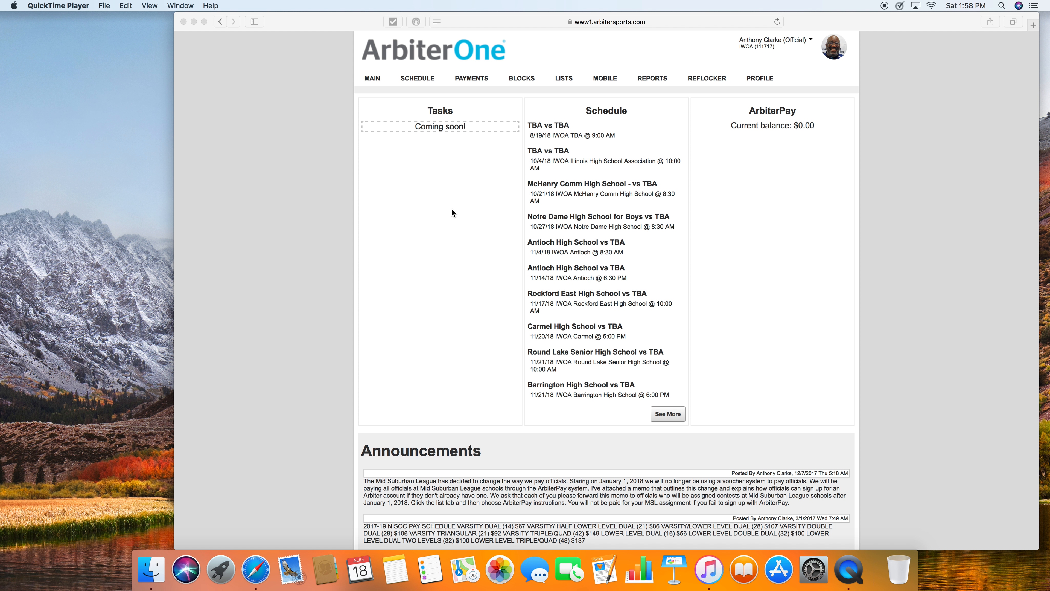
{"action": "mouse_move", "coordinate": [372, 80]}
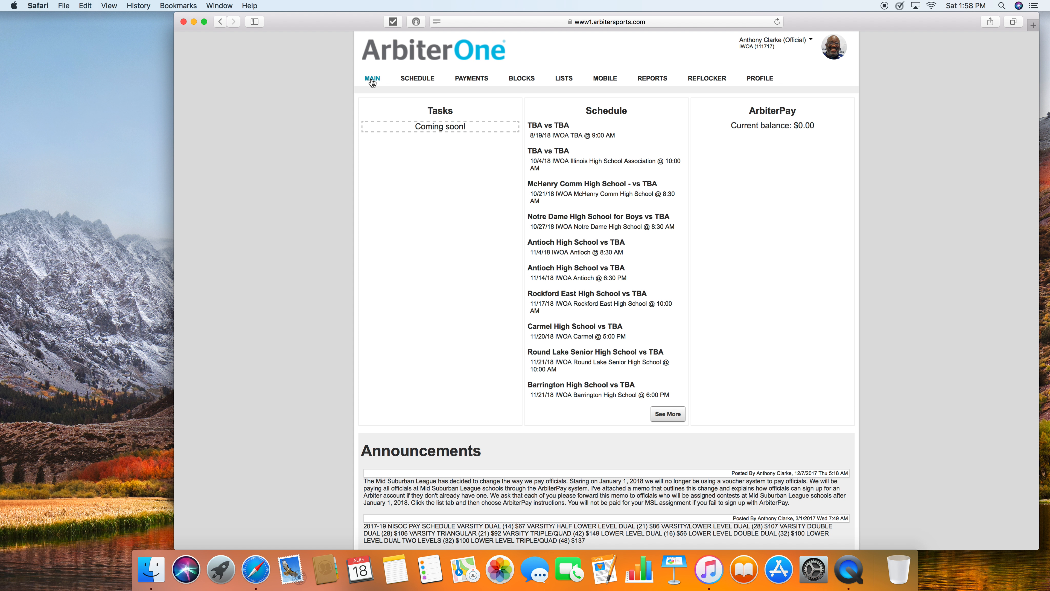
Step: Go to the Main page and view the Update My Information profile with account details
{"action": "left_click", "coordinate": [372, 77]}
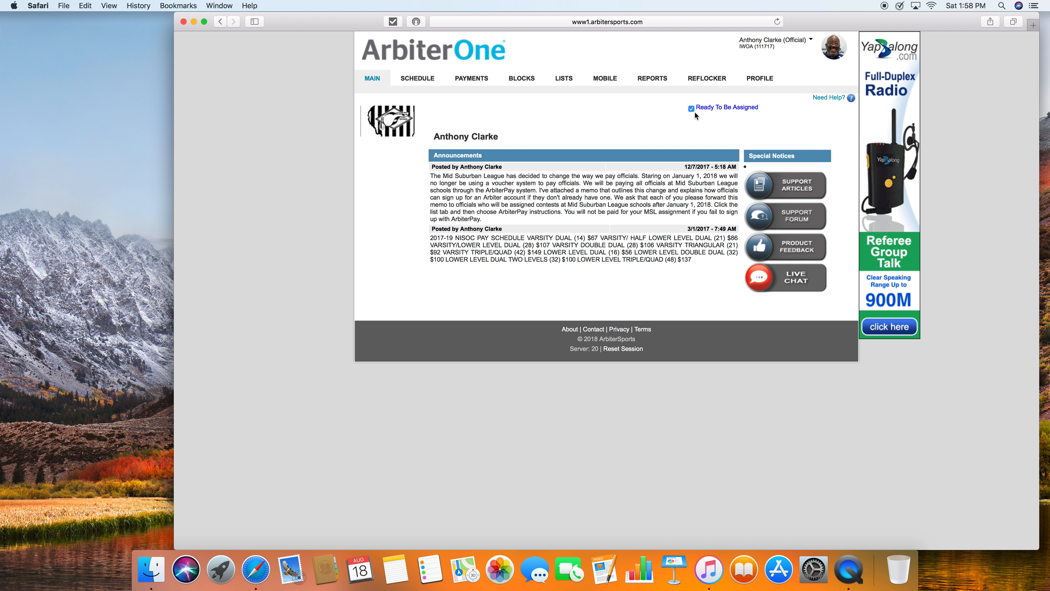
{"action": "mouse_move", "coordinate": [759, 77]}
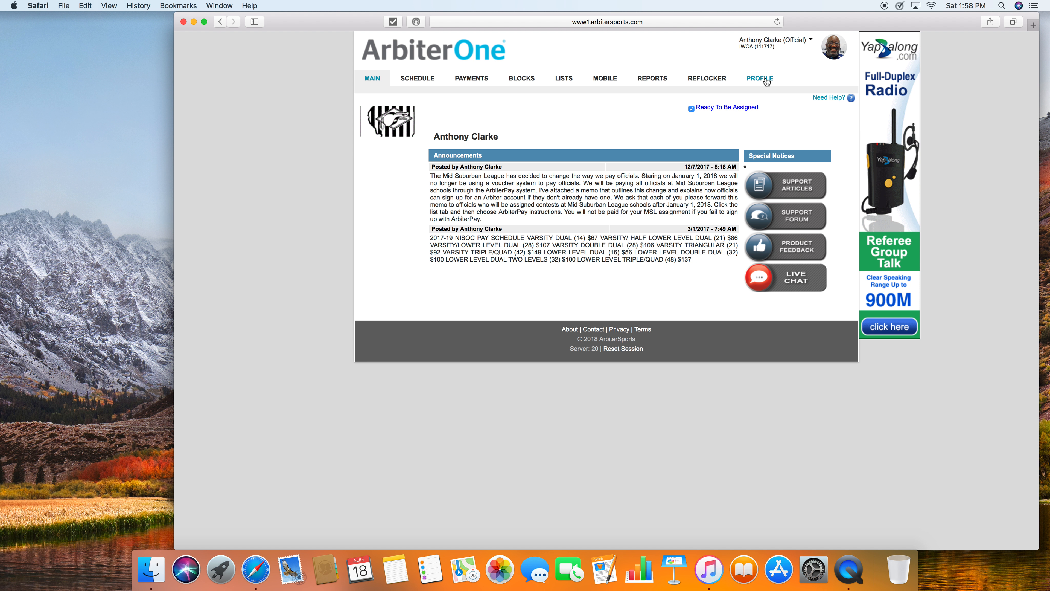
{"action": "left_click", "coordinate": [759, 78]}
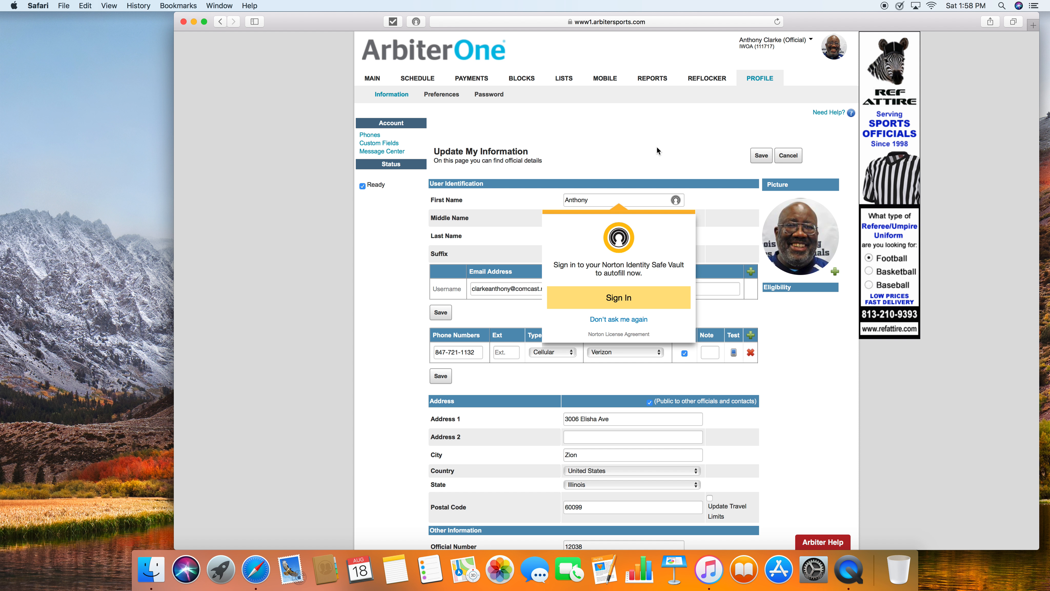
{"action": "mouse_move", "coordinate": [629, 433]}
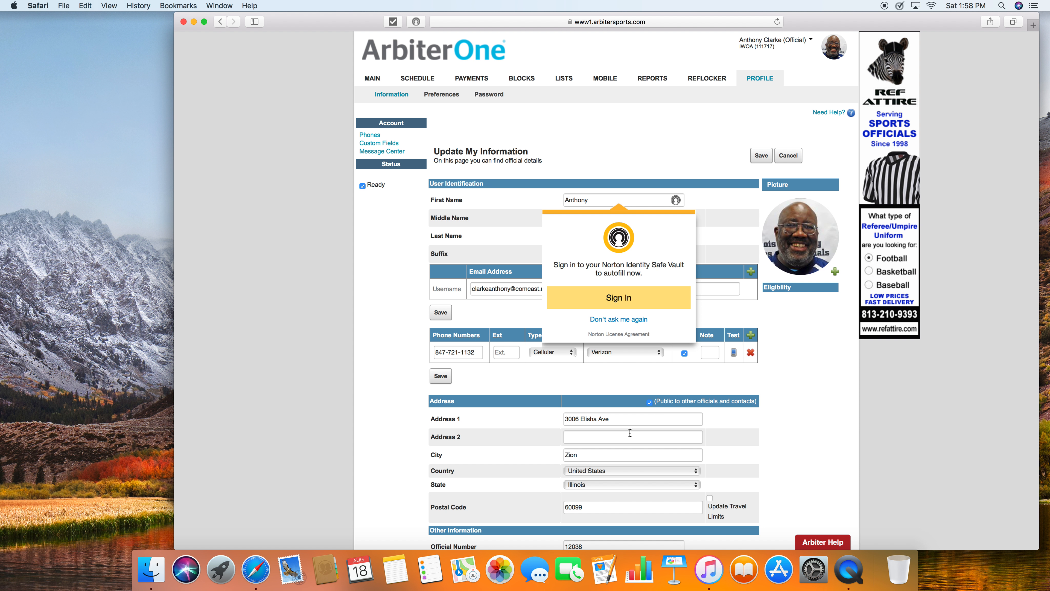
{"action": "mouse_move", "coordinate": [572, 471]}
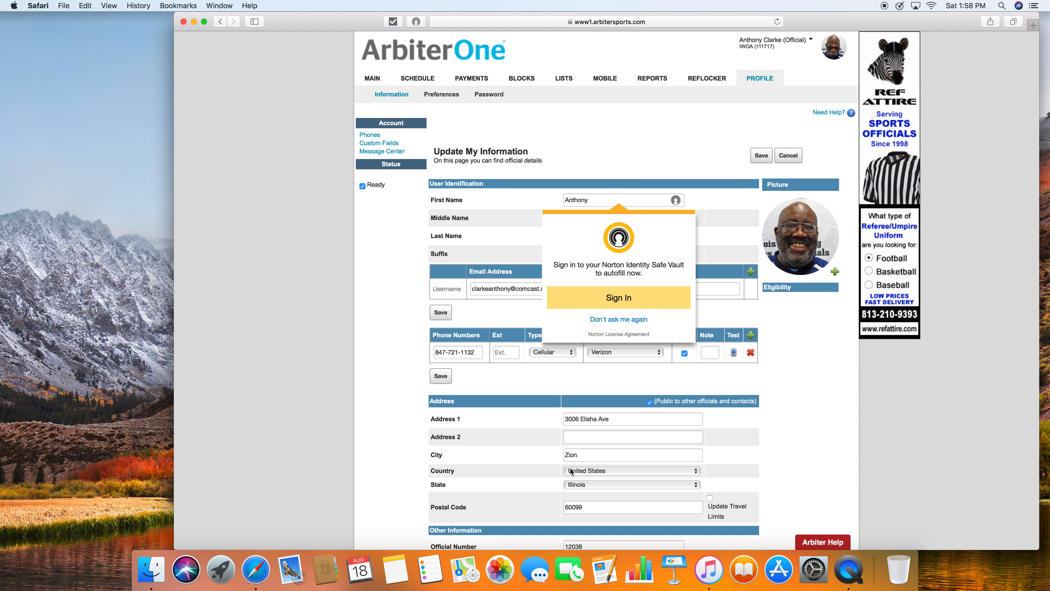
{"action": "mouse_move", "coordinate": [570, 472]}
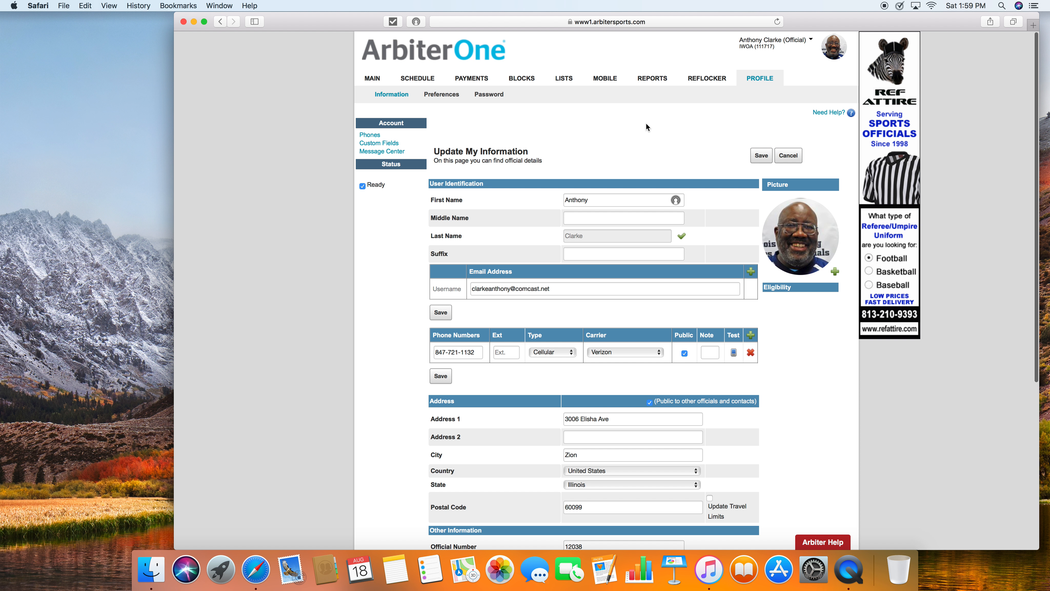
{"action": "mouse_move", "coordinate": [631, 130]}
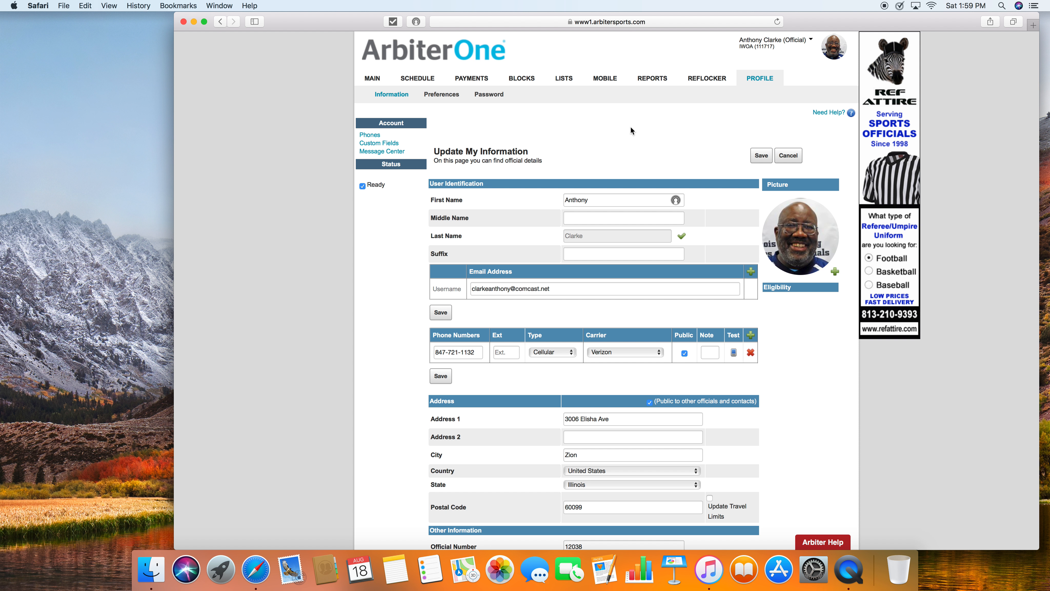
{"action": "mouse_move", "coordinate": [521, 78]}
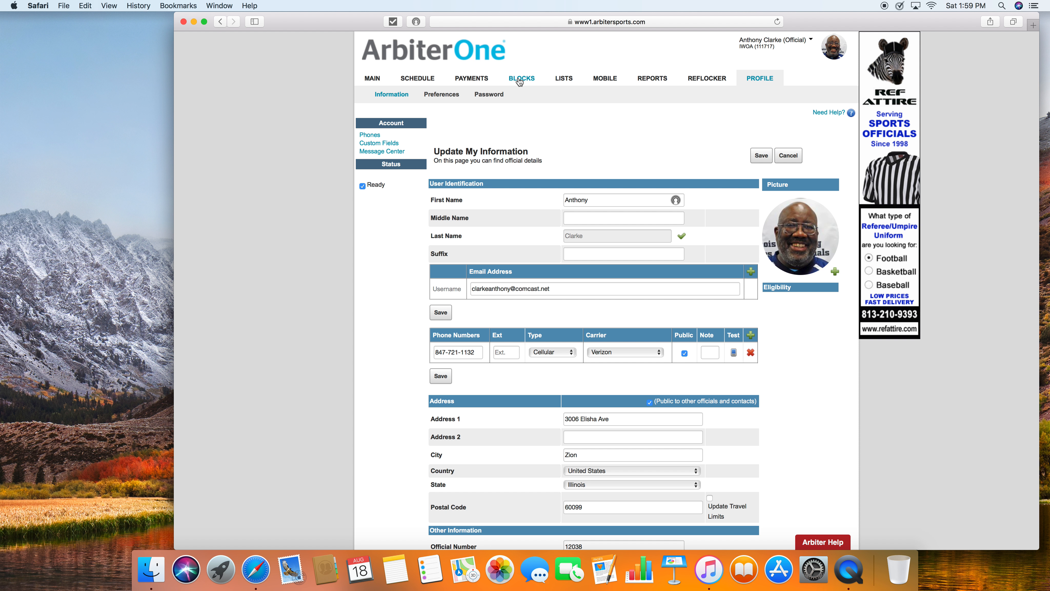
Step: View the Edit Travel Limits page showing 50 miles from Zion, IL 60099 every day
{"action": "left_click", "coordinate": [522, 77]}
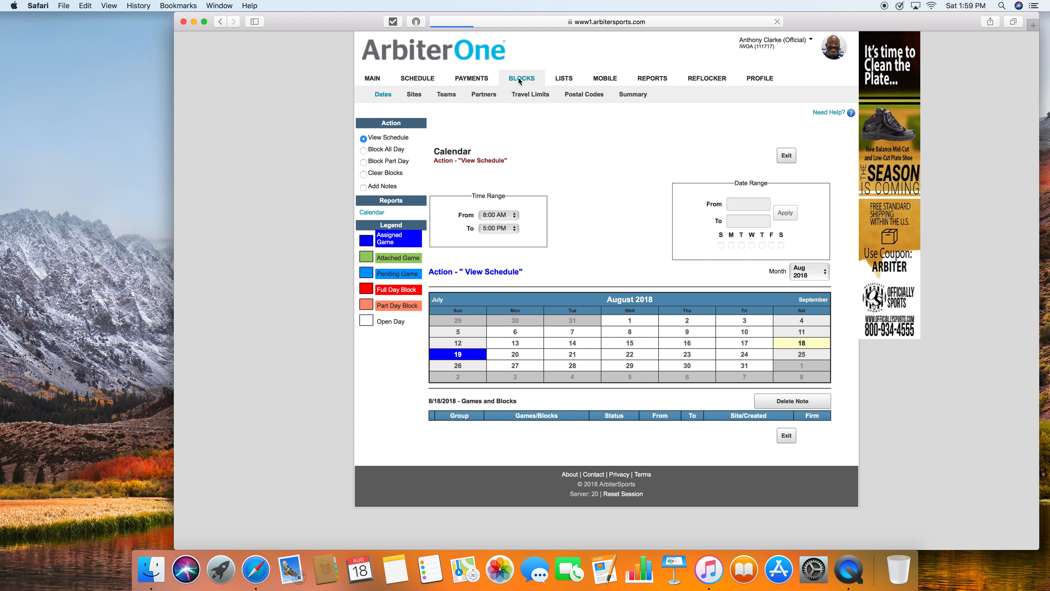
{"action": "left_click", "coordinate": [530, 94]}
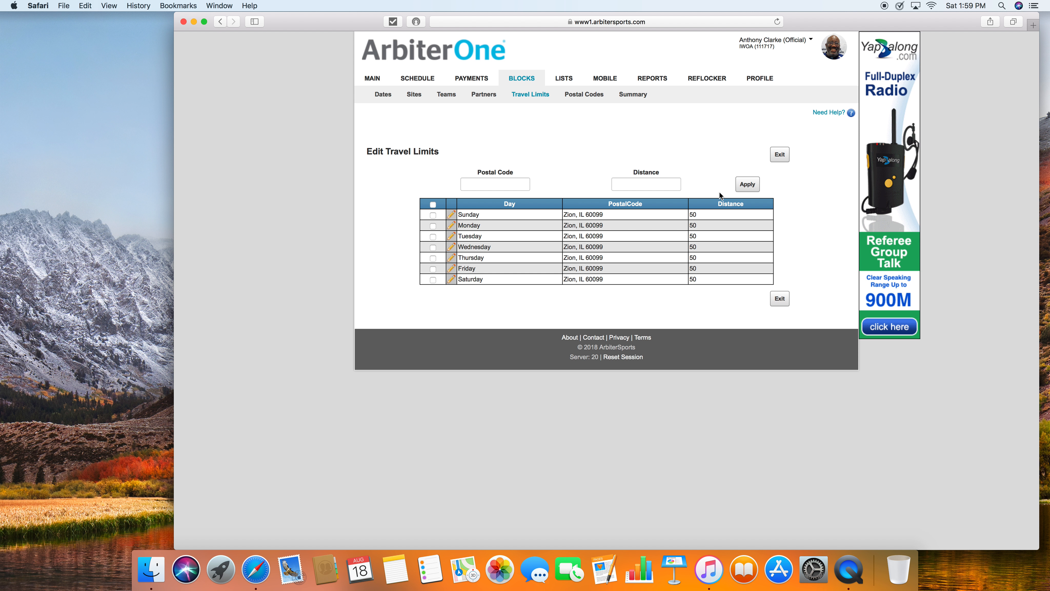
{"action": "mouse_move", "coordinate": [707, 220]}
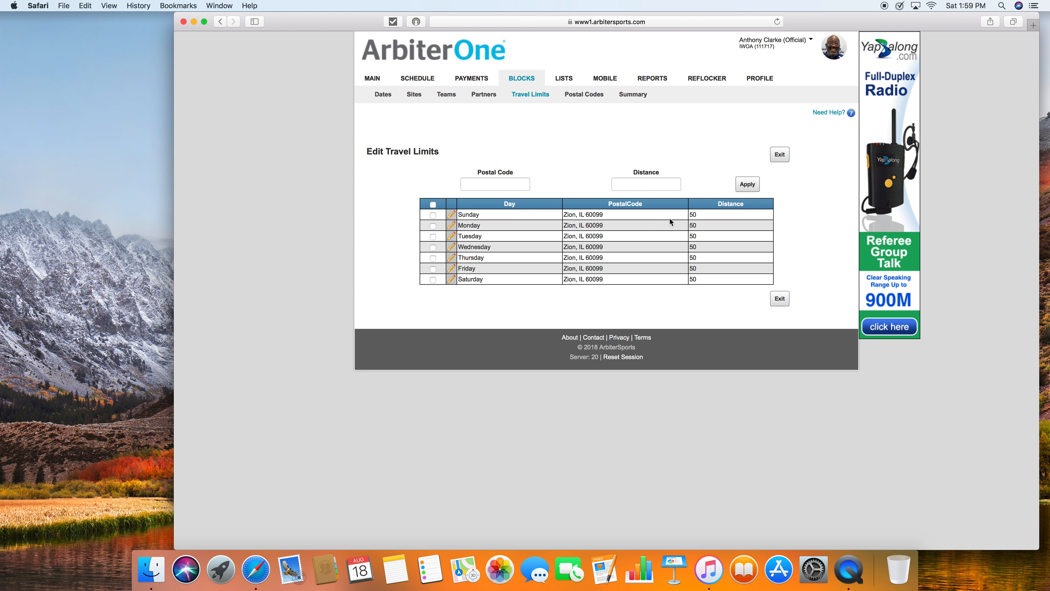
{"action": "mouse_move", "coordinate": [604, 221]}
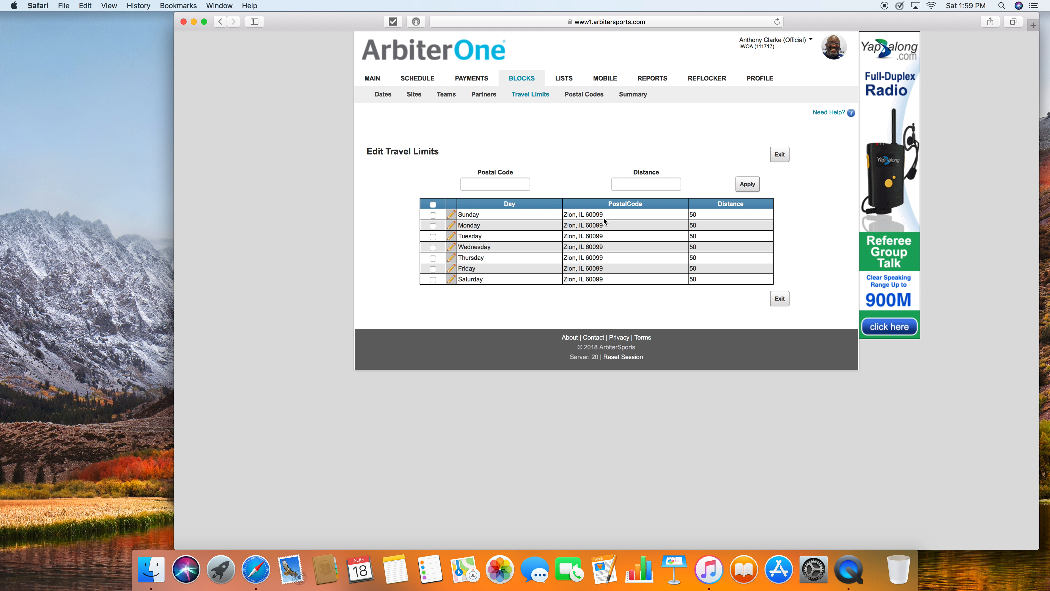
{"action": "mouse_move", "coordinate": [560, 149]}
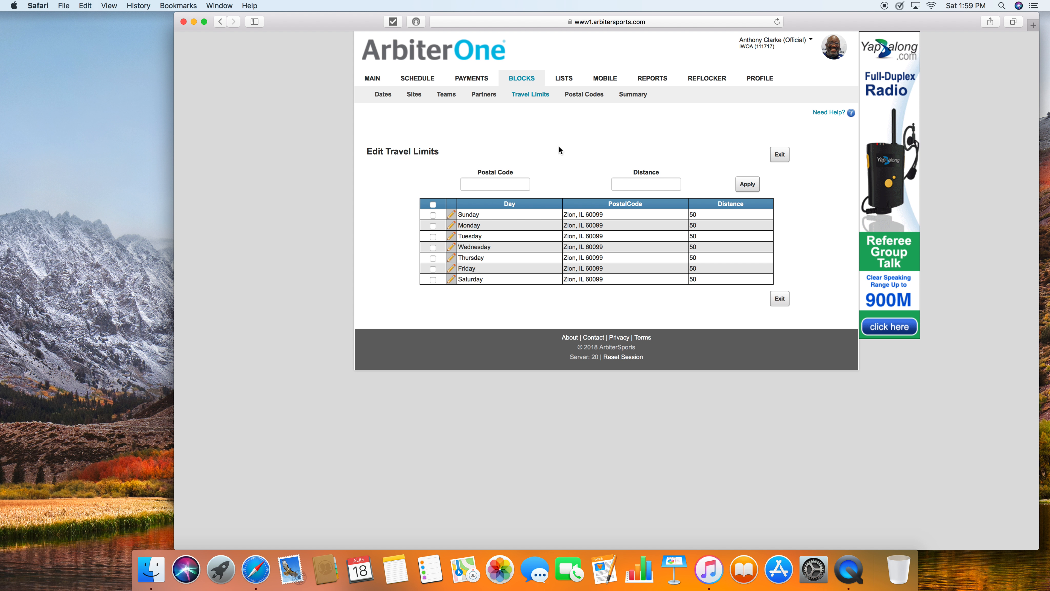
{"action": "mouse_move", "coordinate": [418, 78]}
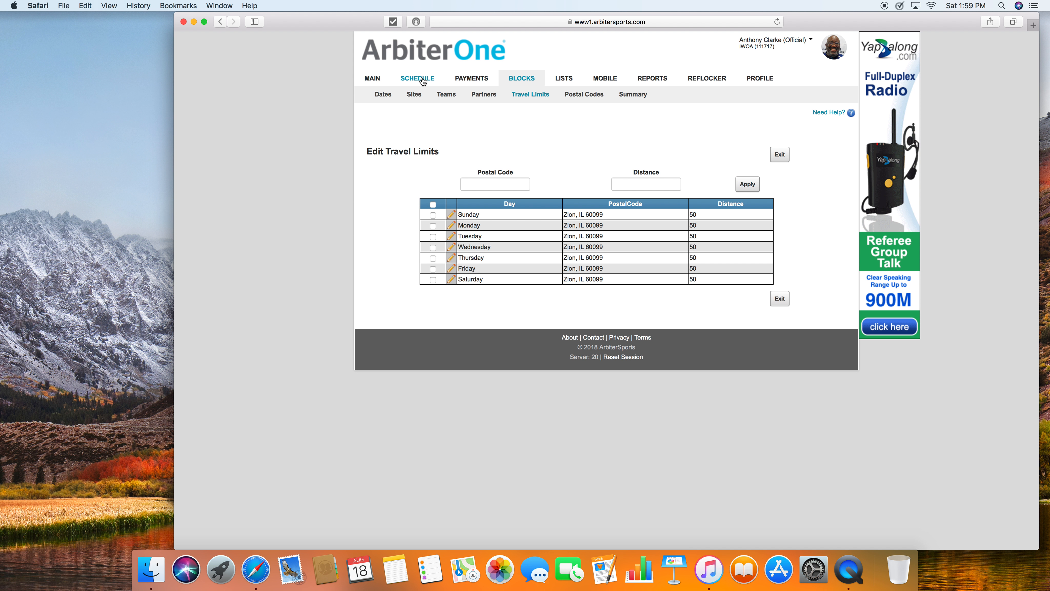
Step: Search the Self Assign page for available games starting 8/18/2018
{"action": "left_click", "coordinate": [417, 77]}
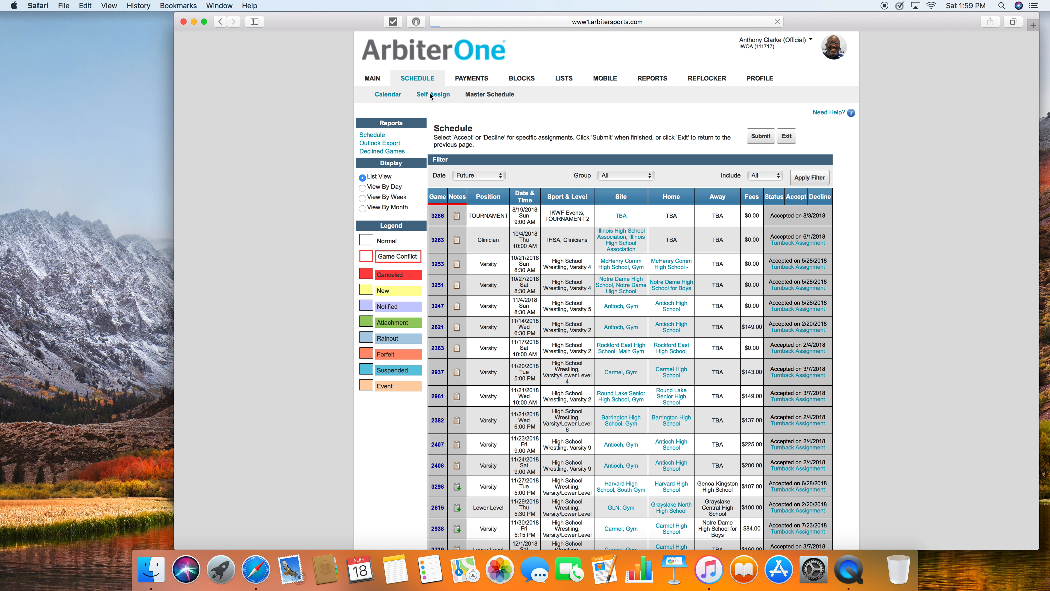
{"action": "left_click", "coordinate": [433, 94]}
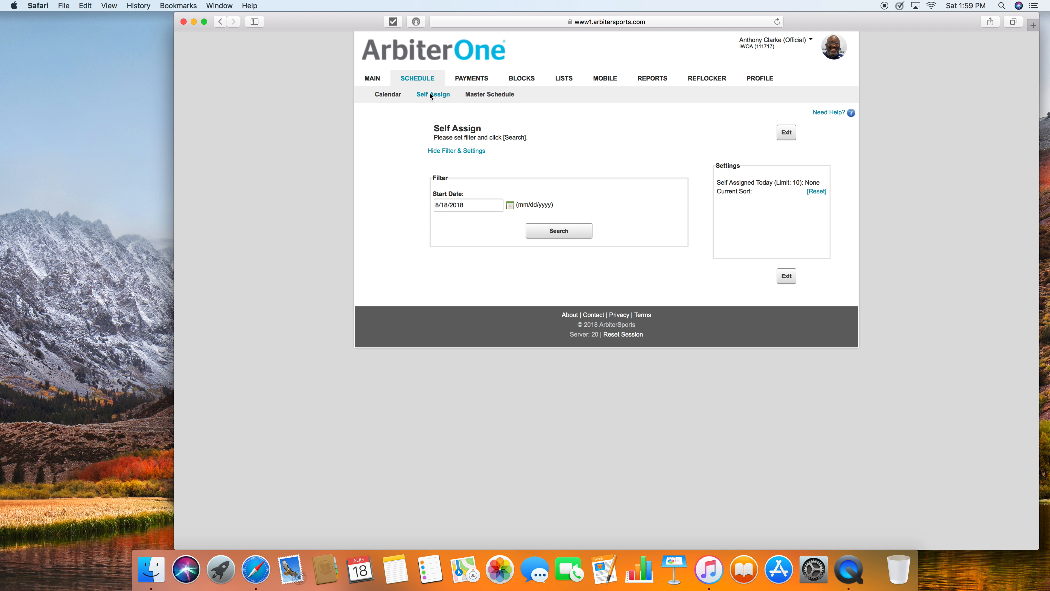
{"action": "mouse_move", "coordinate": [589, 156]}
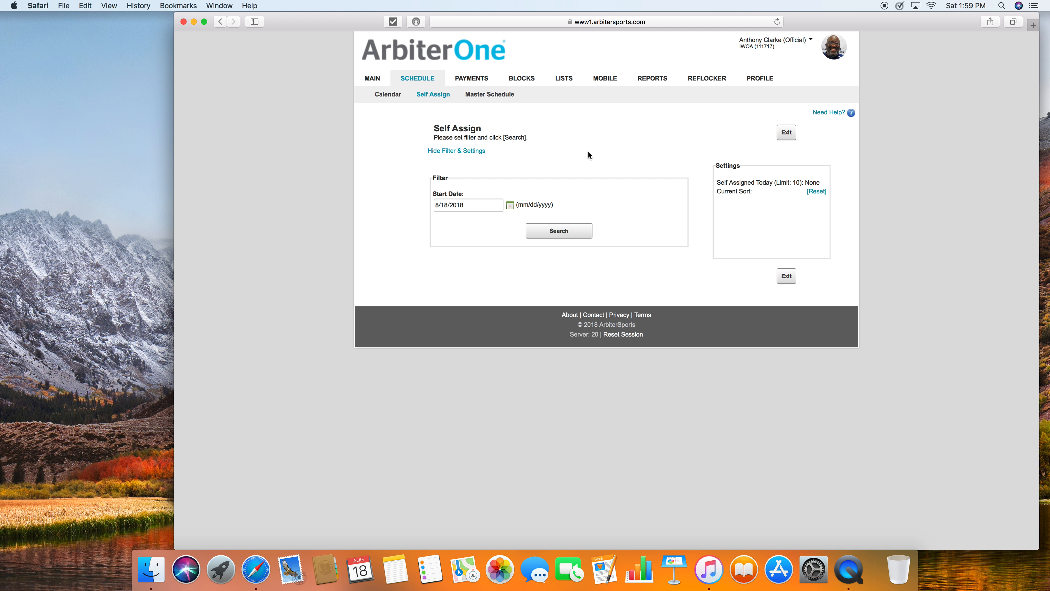
{"action": "mouse_move", "coordinate": [506, 215]}
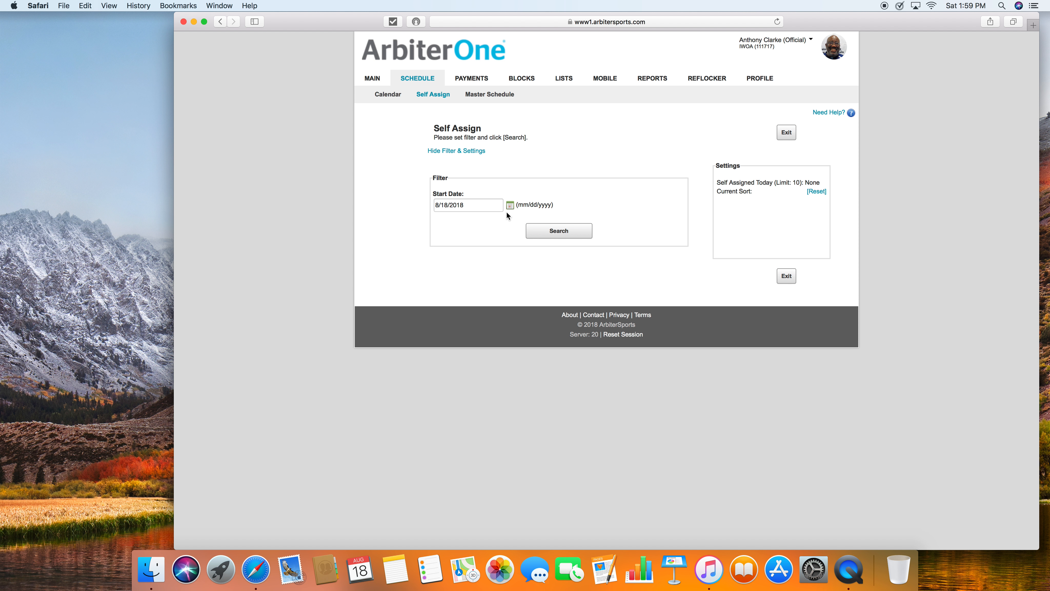
{"action": "mouse_move", "coordinate": [497, 220]}
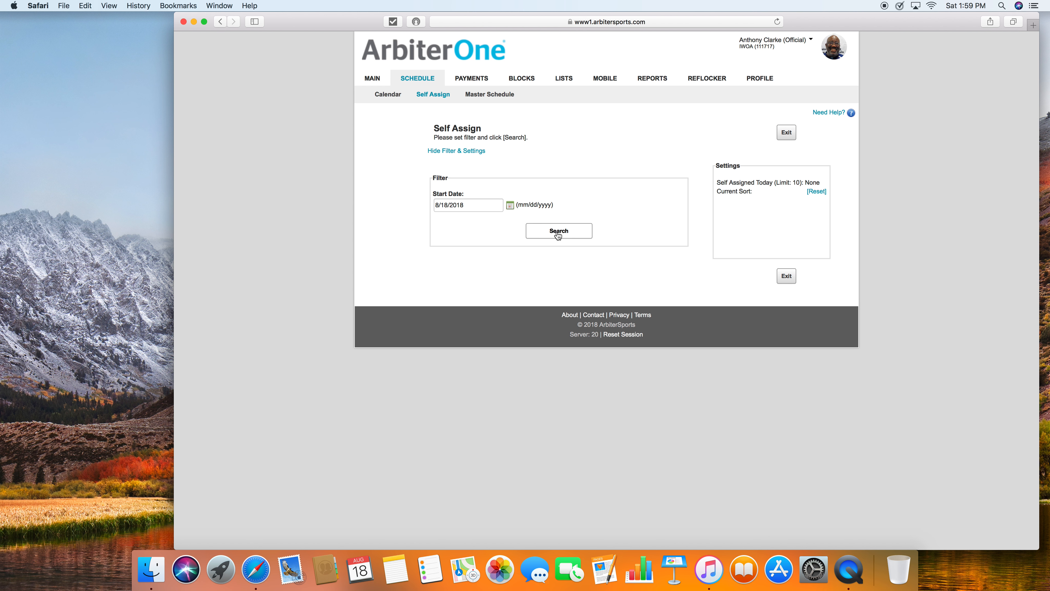
{"action": "left_click", "coordinate": [558, 231]}
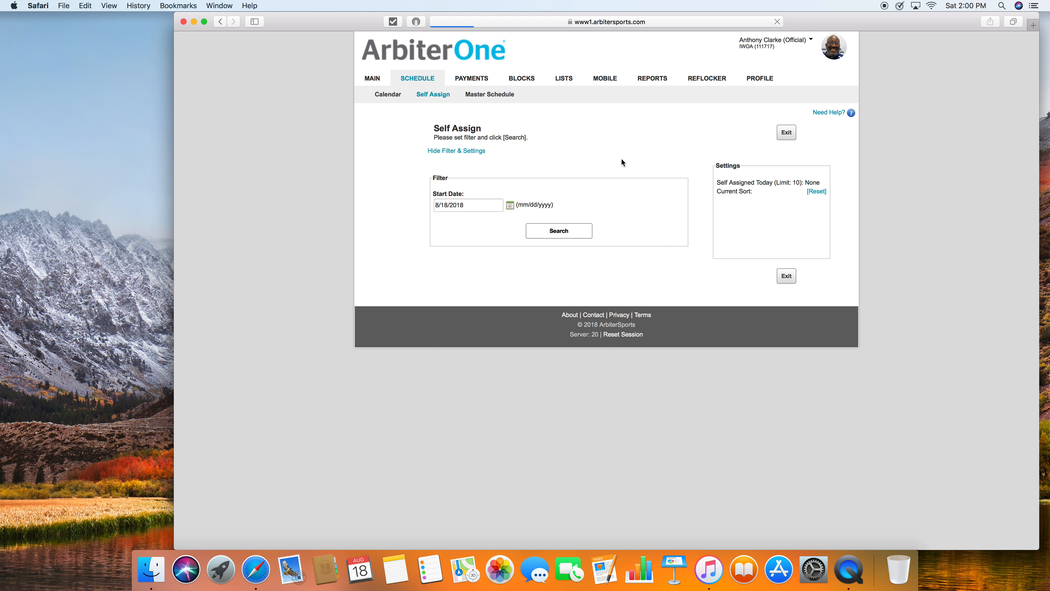
{"action": "left_click", "coordinate": [558, 231]}
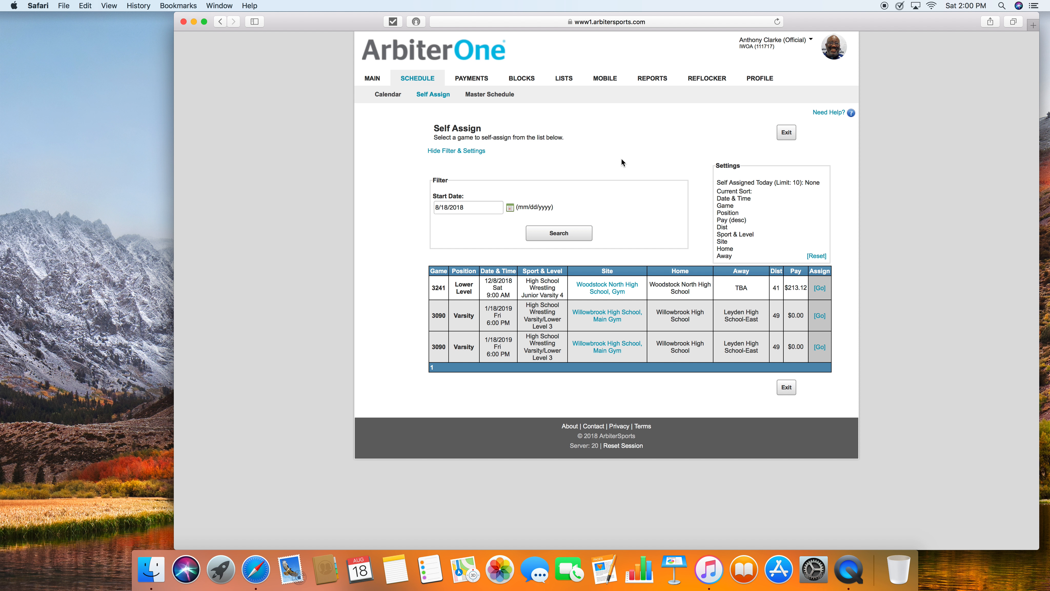
{"action": "mouse_move", "coordinate": [636, 227]}
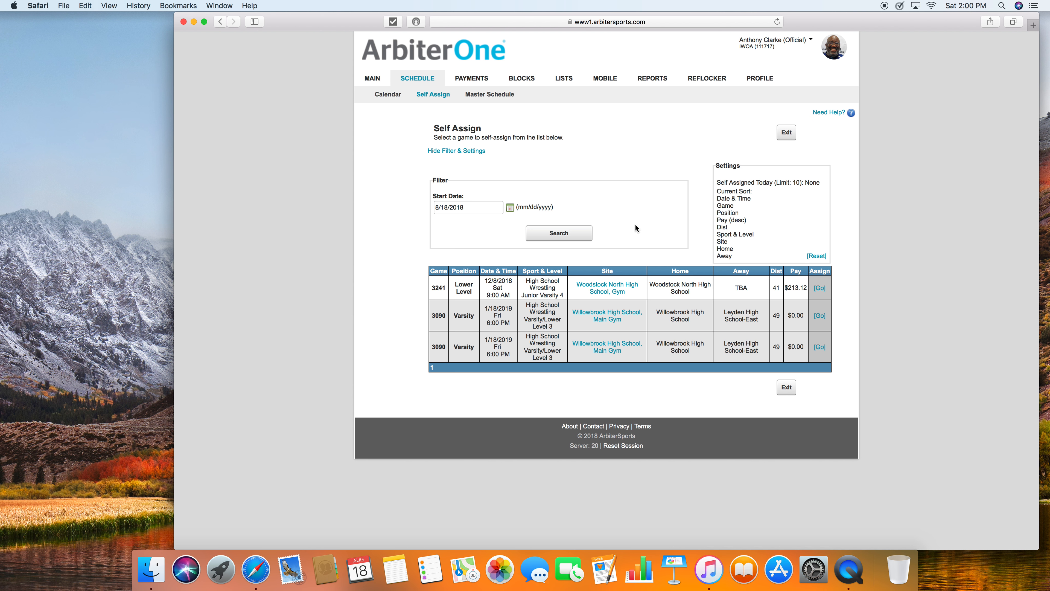
{"action": "mouse_move", "coordinate": [768, 308]}
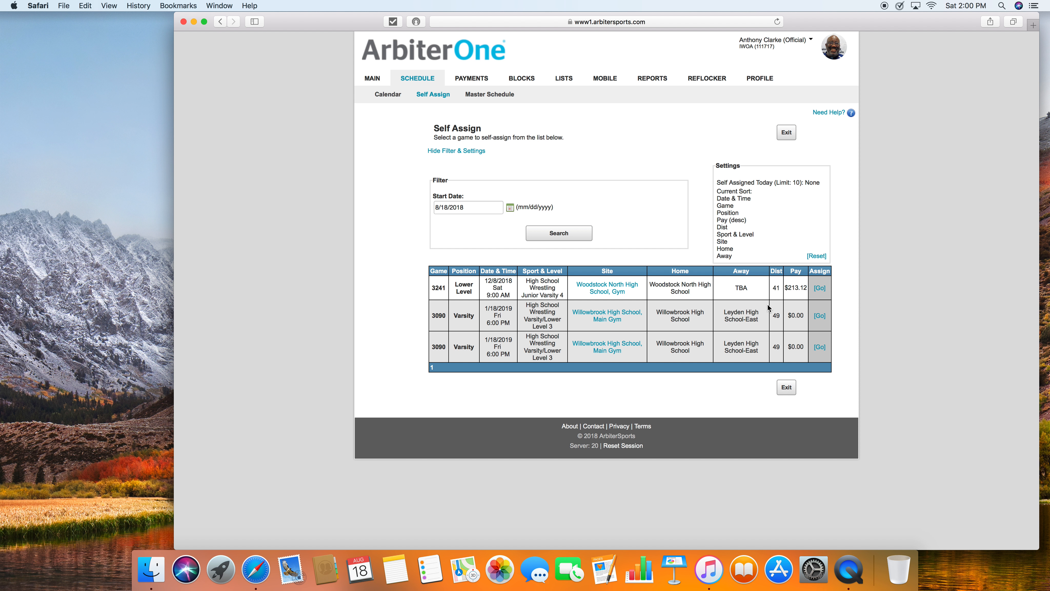
{"action": "mouse_move", "coordinate": [723, 333]}
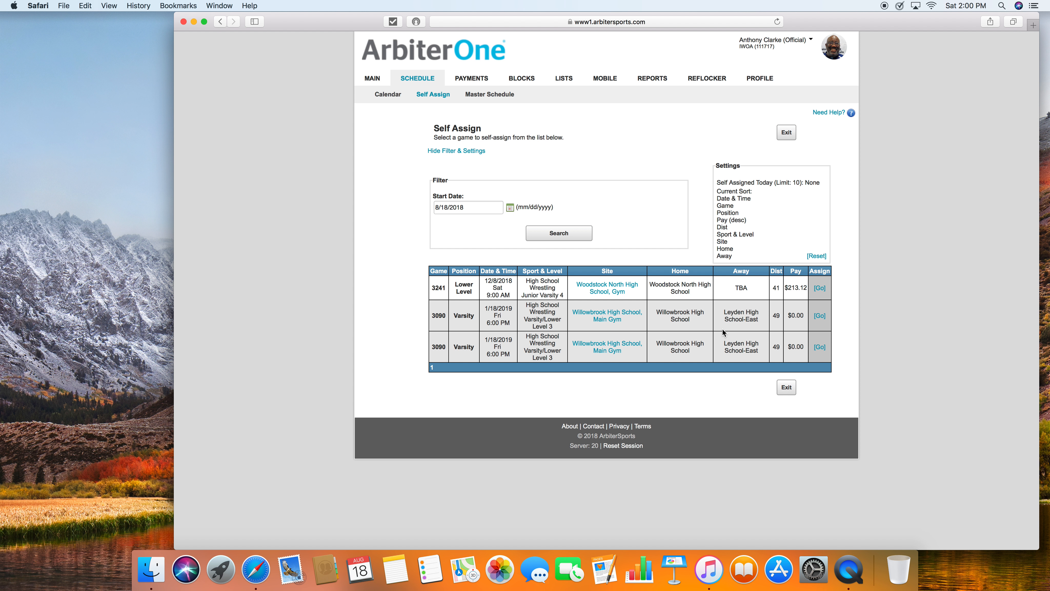
{"action": "mouse_move", "coordinate": [730, 340]}
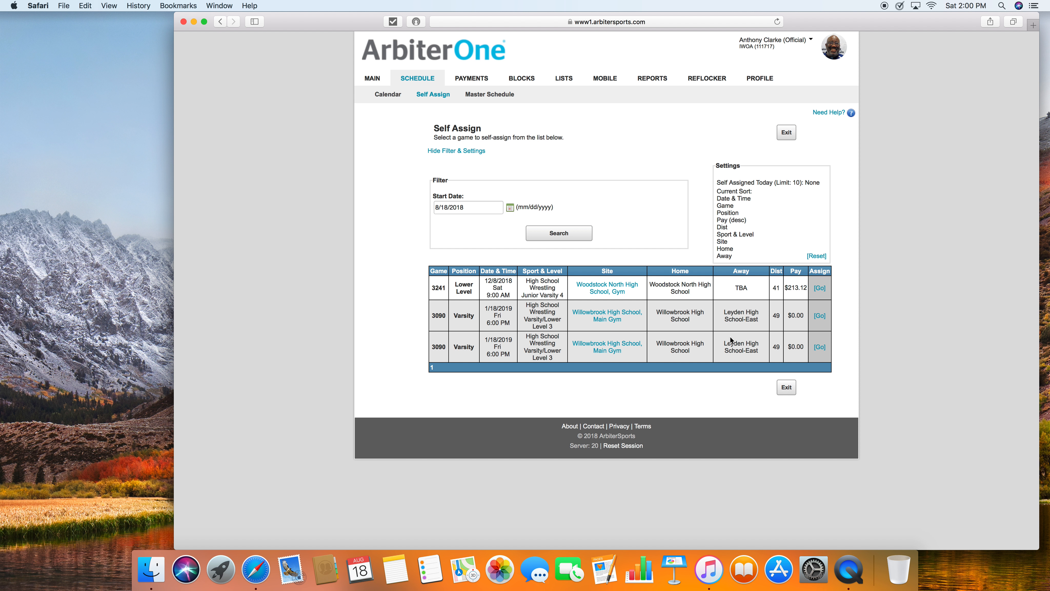
{"action": "mouse_move", "coordinate": [777, 323]}
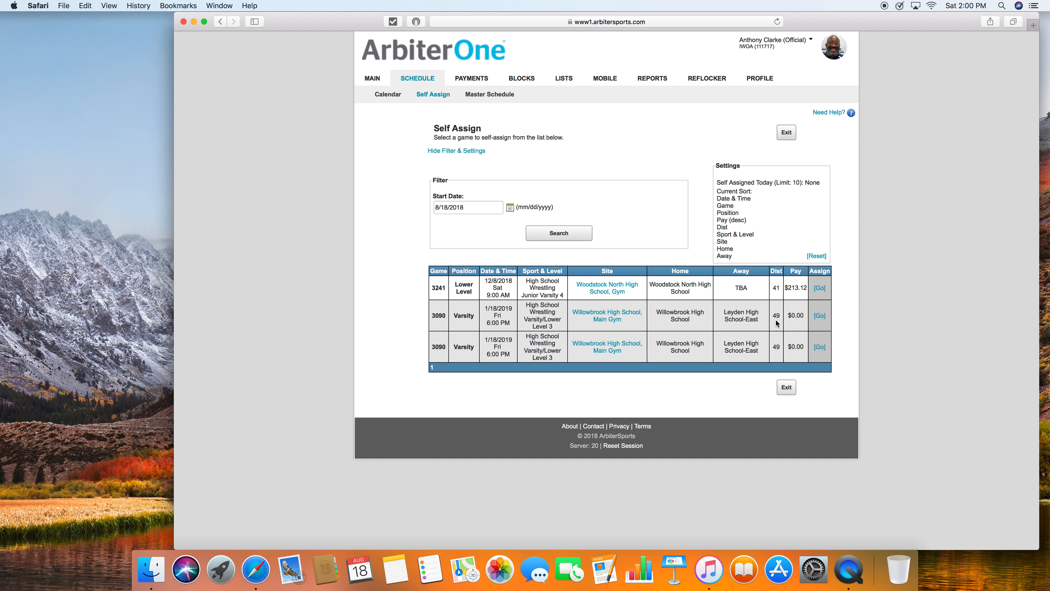
{"action": "mouse_move", "coordinate": [776, 361]}
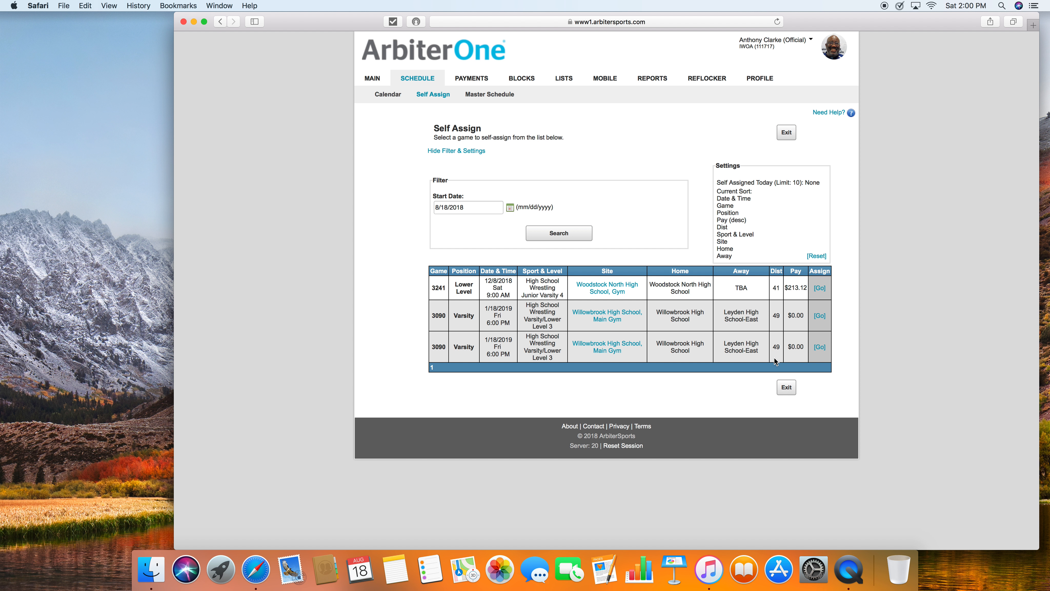
{"action": "mouse_move", "coordinate": [742, 271]}
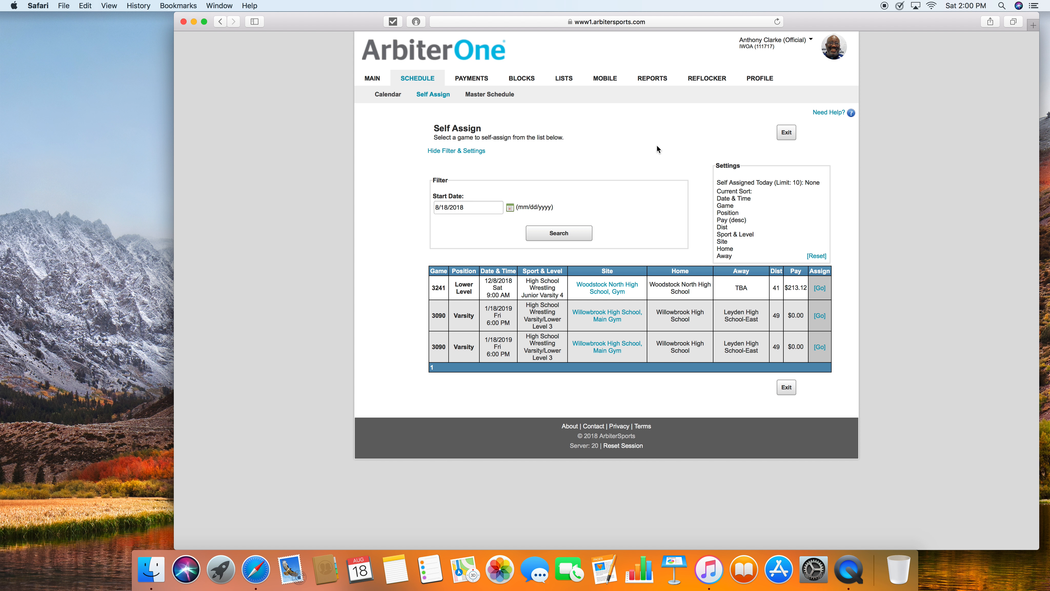
{"action": "mouse_move", "coordinate": [644, 152]}
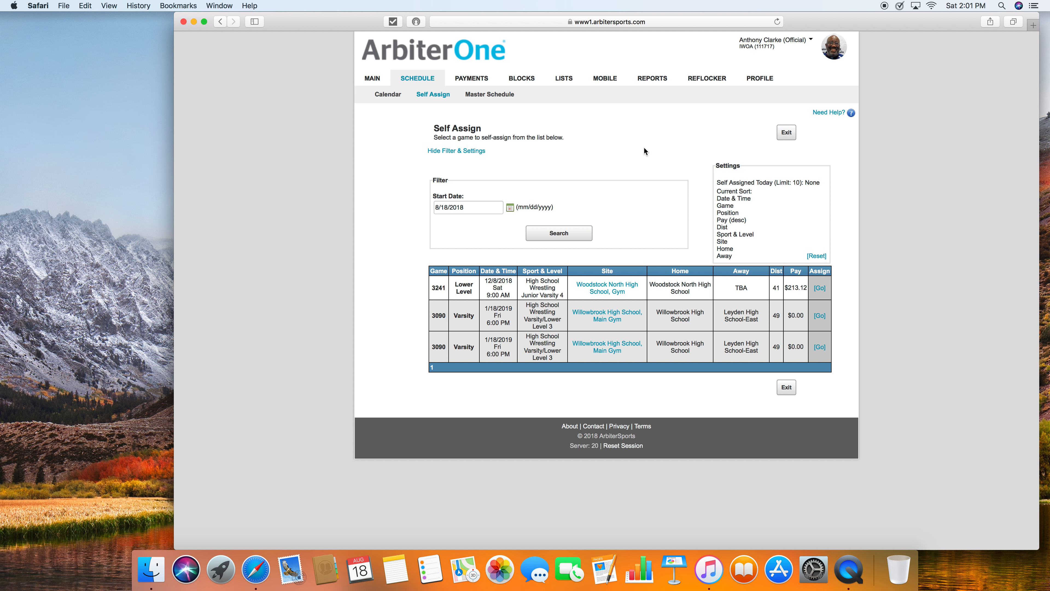
{"action": "mouse_move", "coordinate": [630, 166]}
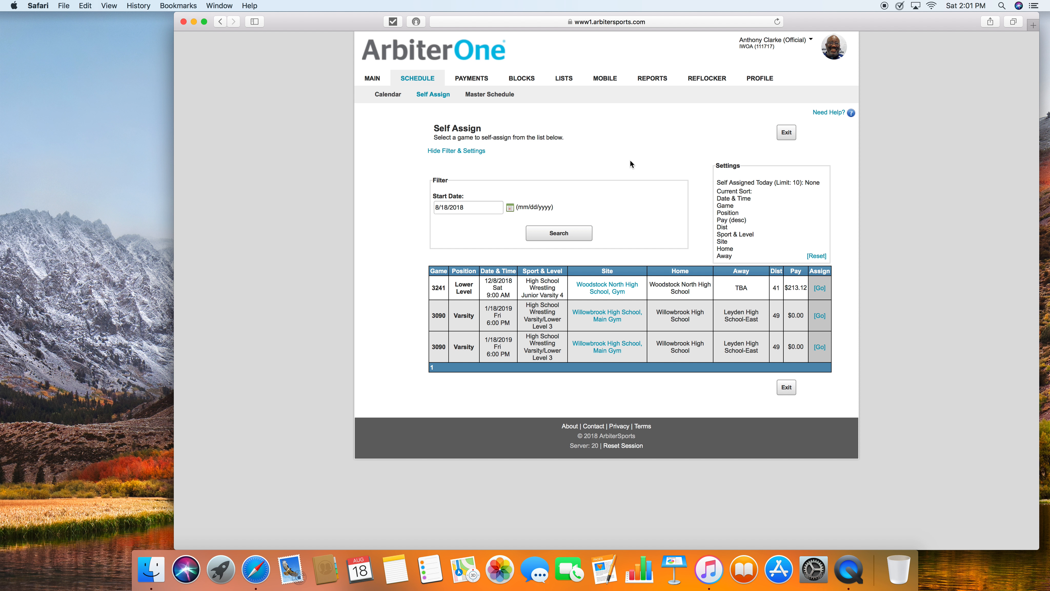
{"action": "mouse_move", "coordinate": [616, 270]}
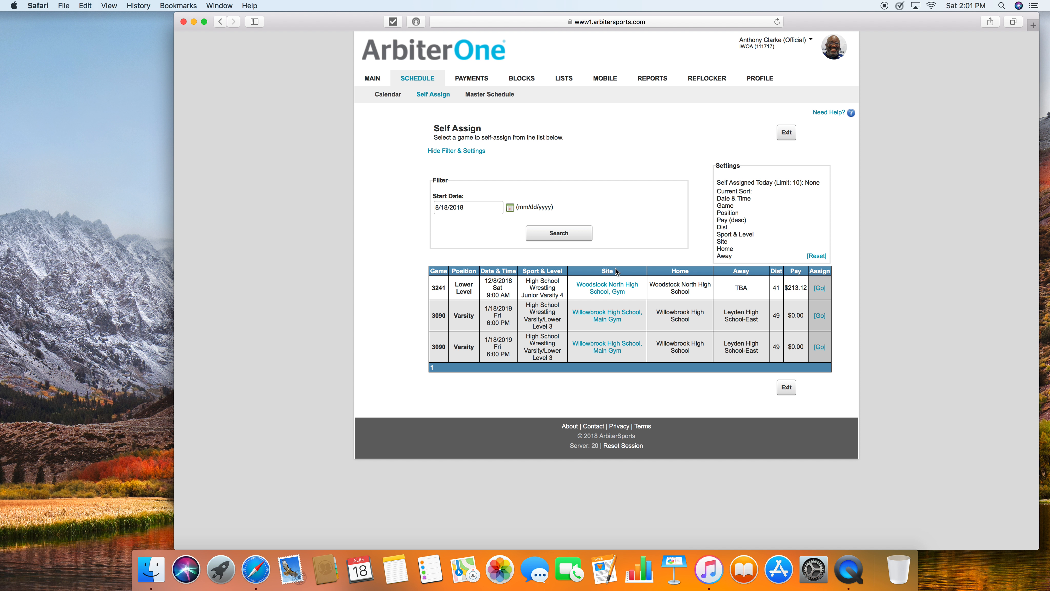
{"action": "mouse_move", "coordinate": [715, 302]}
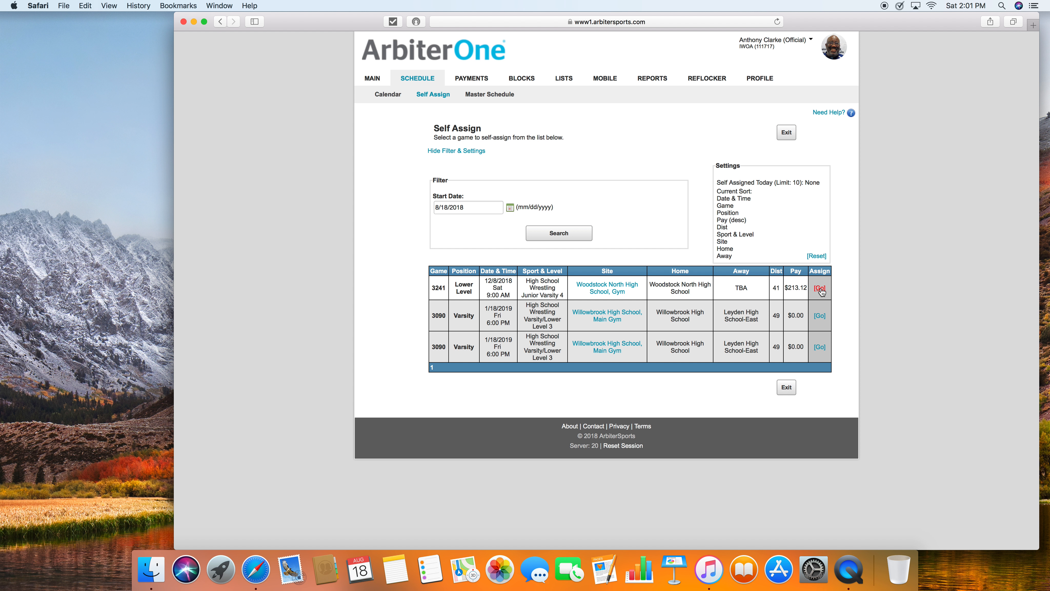
{"action": "mouse_move", "coordinate": [641, 125]}
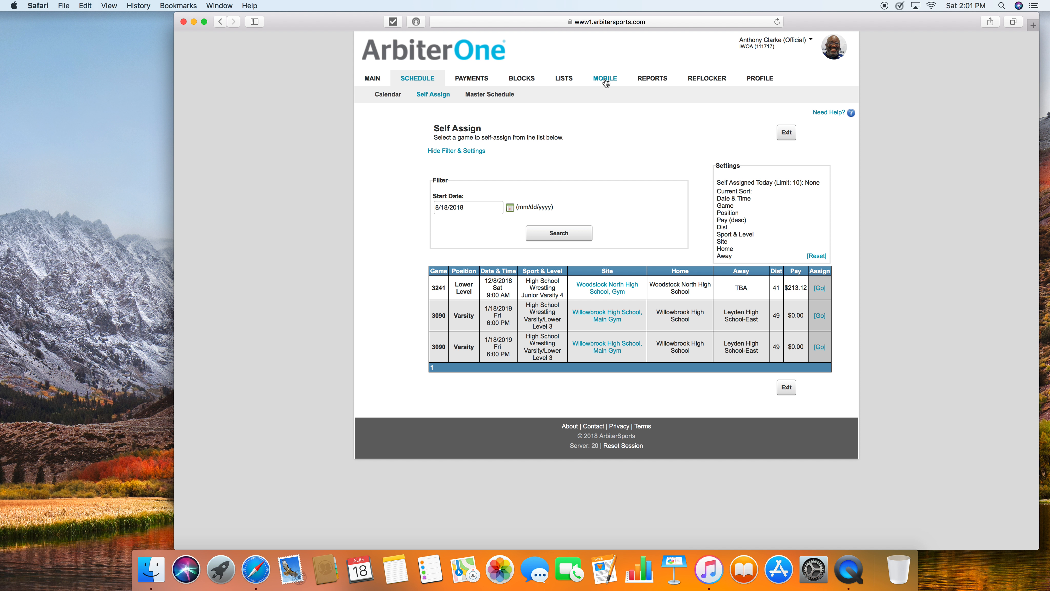
{"action": "mouse_move", "coordinate": [723, 85]}
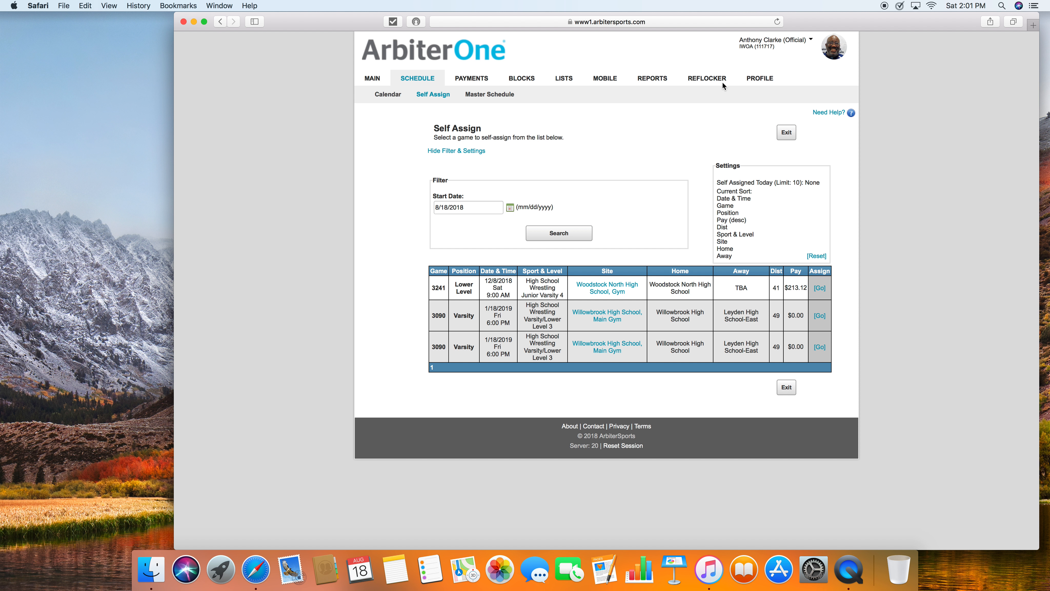
{"action": "mouse_move", "coordinate": [760, 78]}
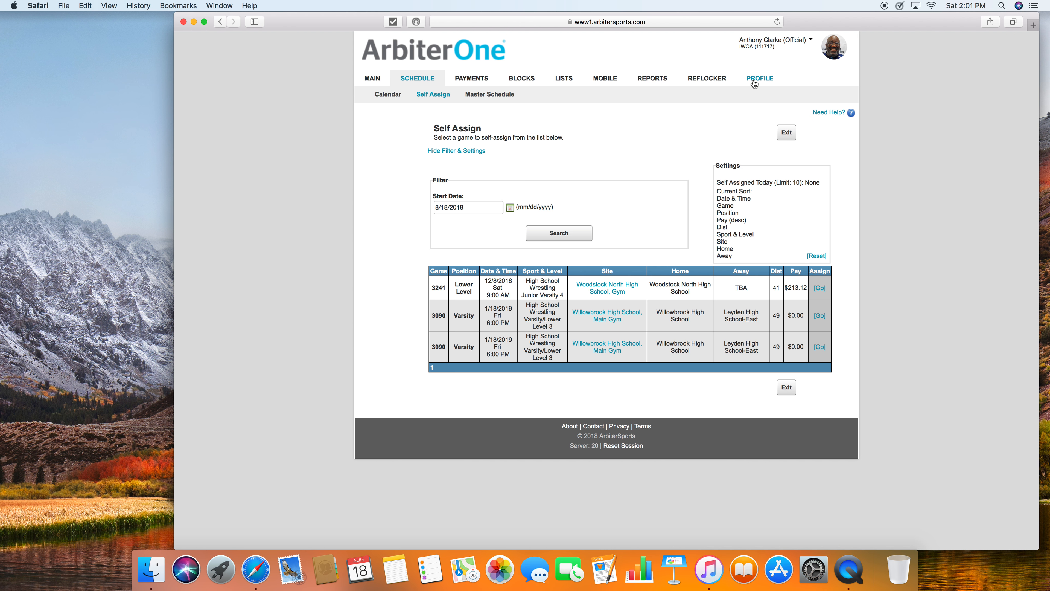
{"action": "mouse_move", "coordinate": [521, 77]}
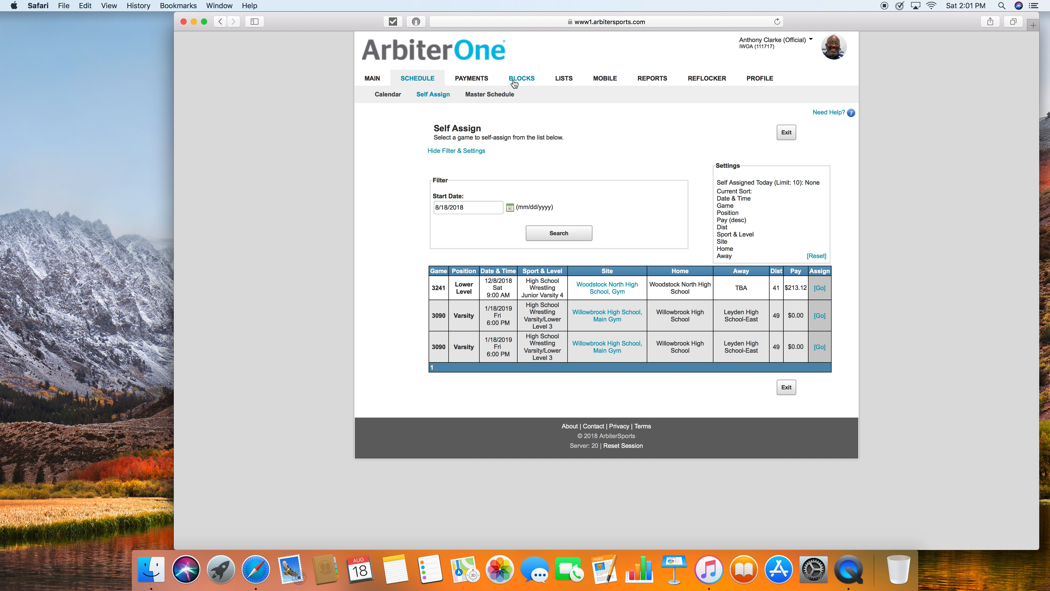
Step: Apply a 100-mile travel distance to all seven days, then view the assigned-games schedule
{"action": "left_click", "coordinate": [521, 77]}
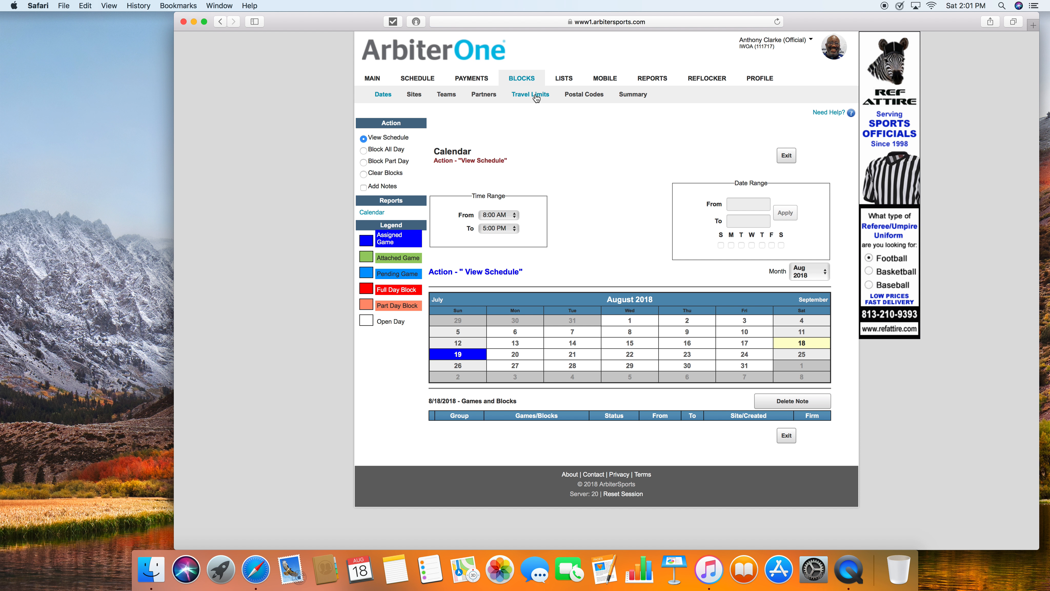
{"action": "left_click", "coordinate": [529, 94]}
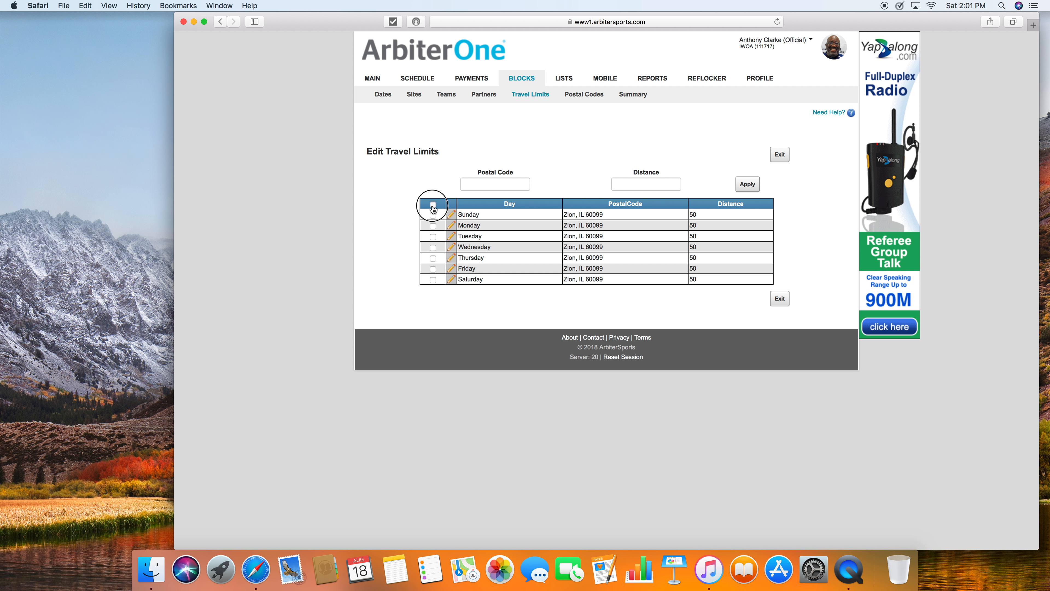
{"action": "left_click", "coordinate": [432, 203]}
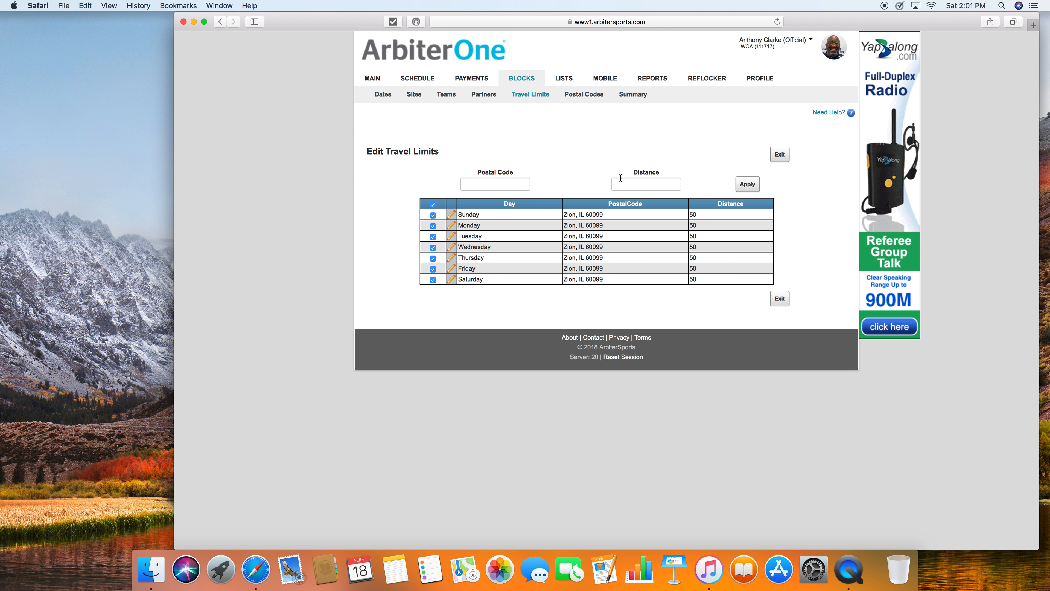
{"action": "mouse_move", "coordinate": [620, 182]}
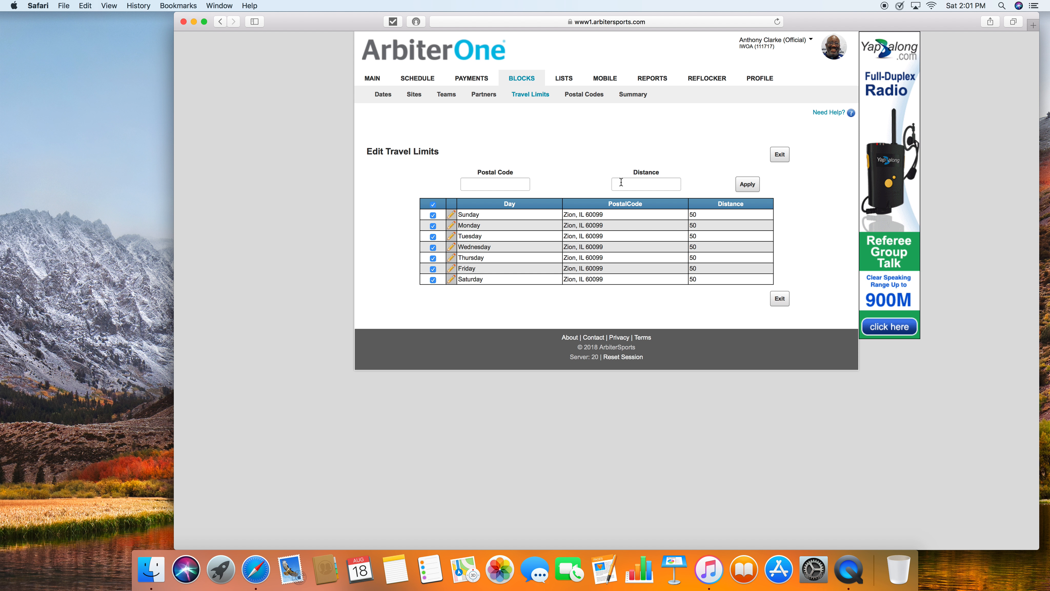
{"action": "left_click", "coordinate": [645, 183]}
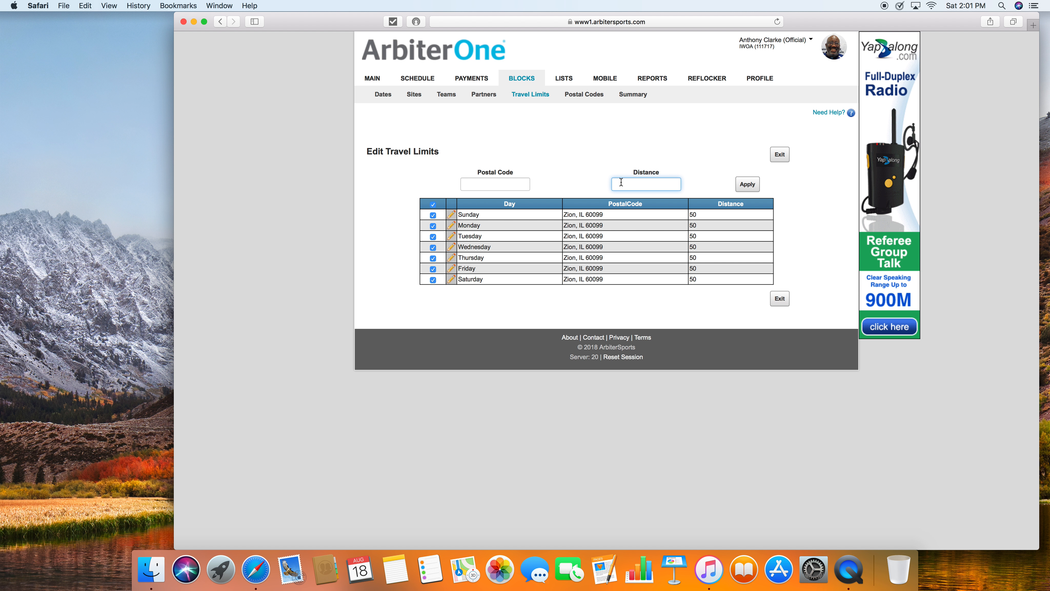
{"action": "type", "text": "100"}
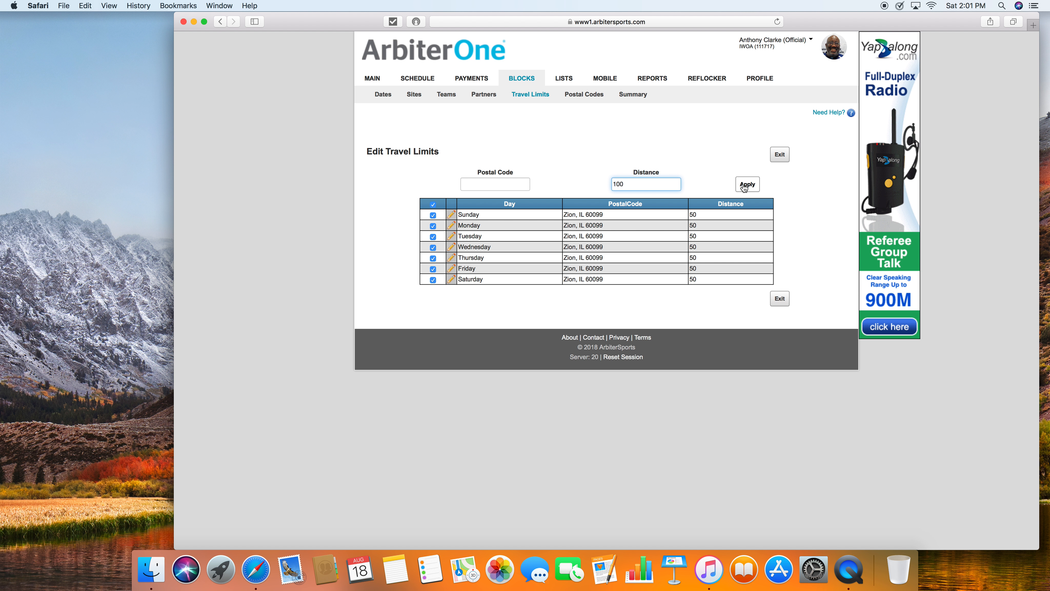
{"action": "left_click", "coordinate": [746, 184]}
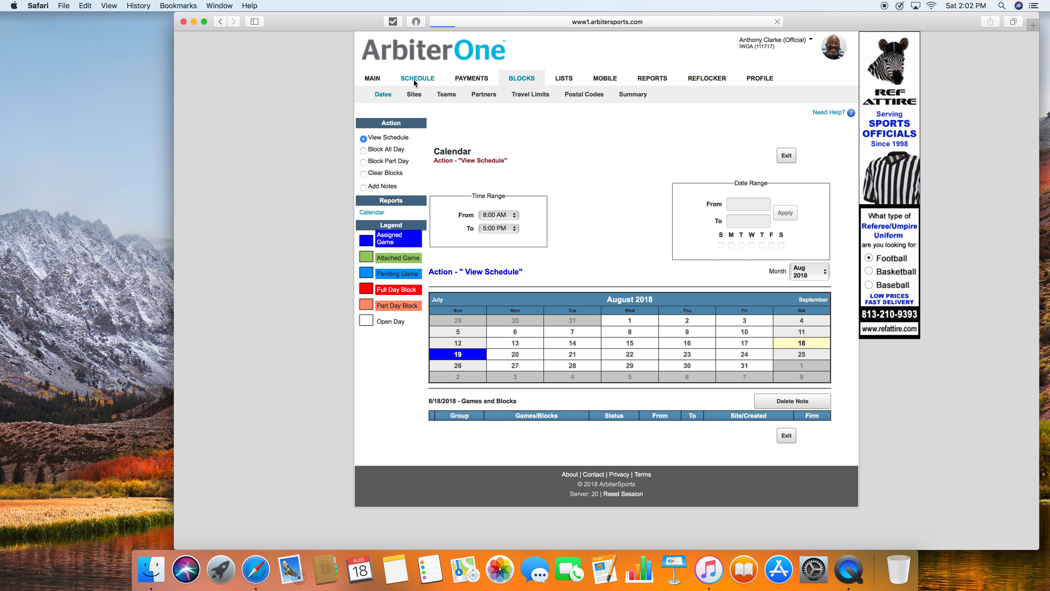
{"action": "left_click", "coordinate": [418, 78]}
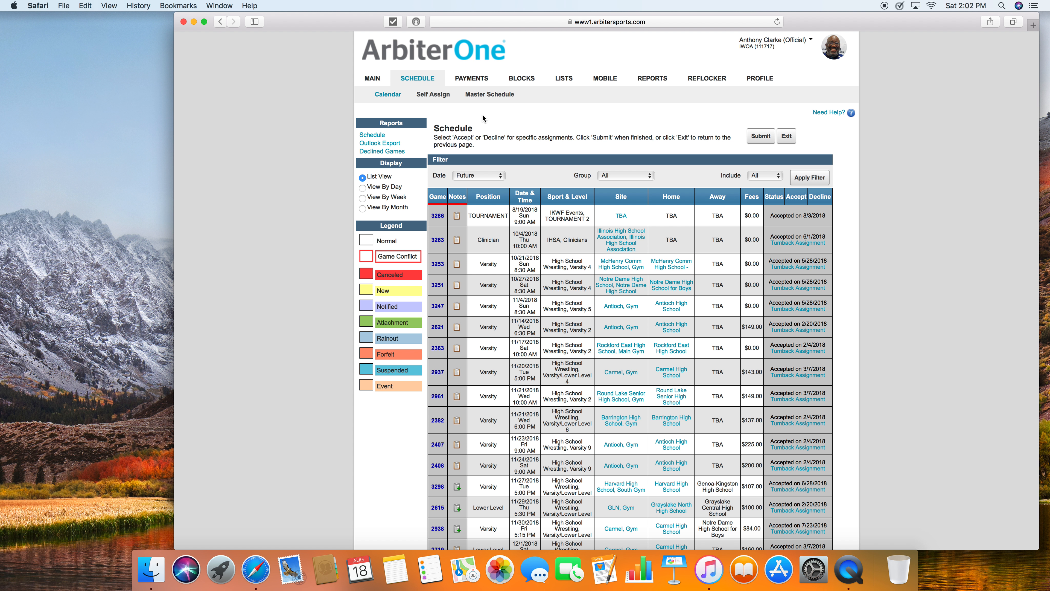
Step: Search Self Assign again from 8/18/2018, returning games spanning December 2018 into January 2019
{"action": "left_click", "coordinate": [433, 95]}
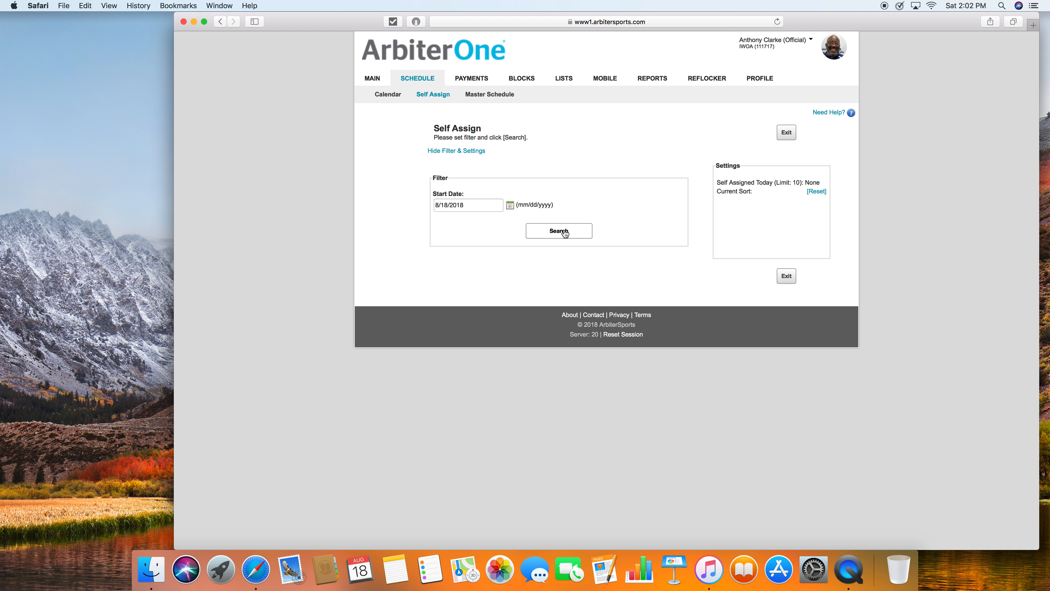
{"action": "left_click", "coordinate": [558, 230]}
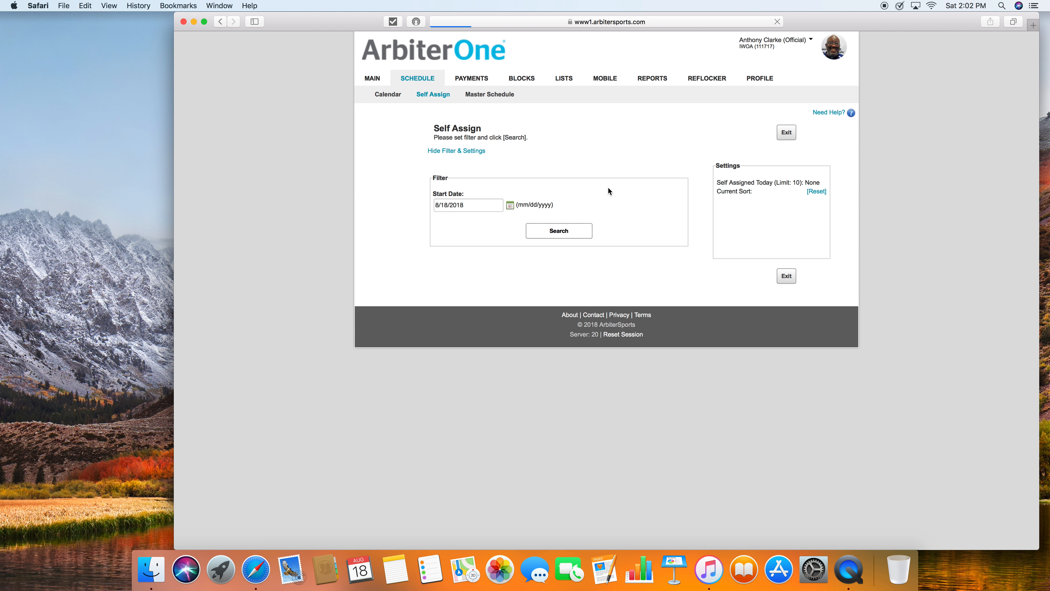
{"action": "mouse_move", "coordinate": [628, 180]}
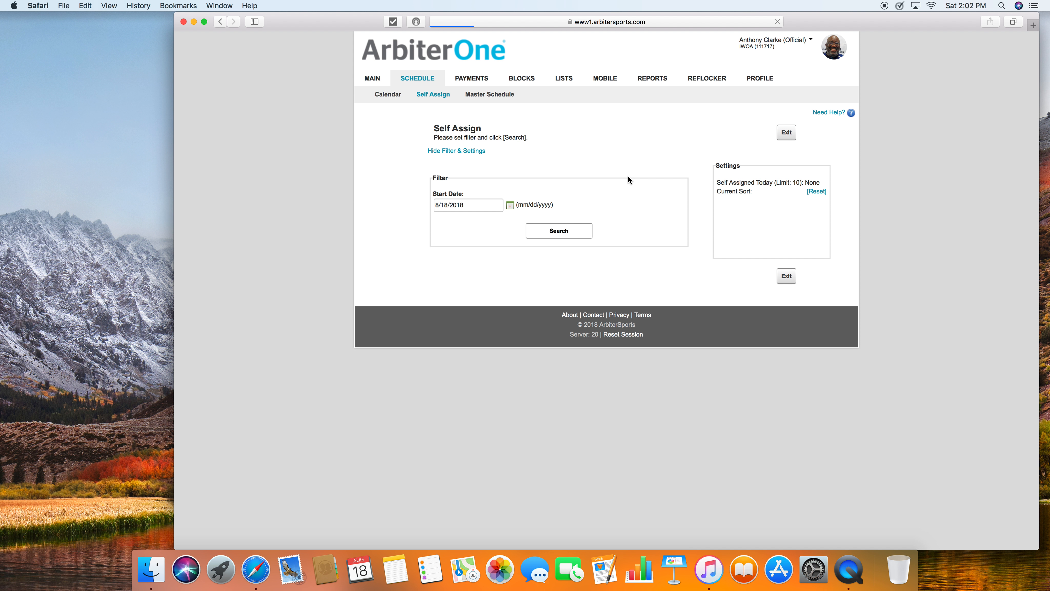
{"action": "left_click", "coordinate": [558, 233]}
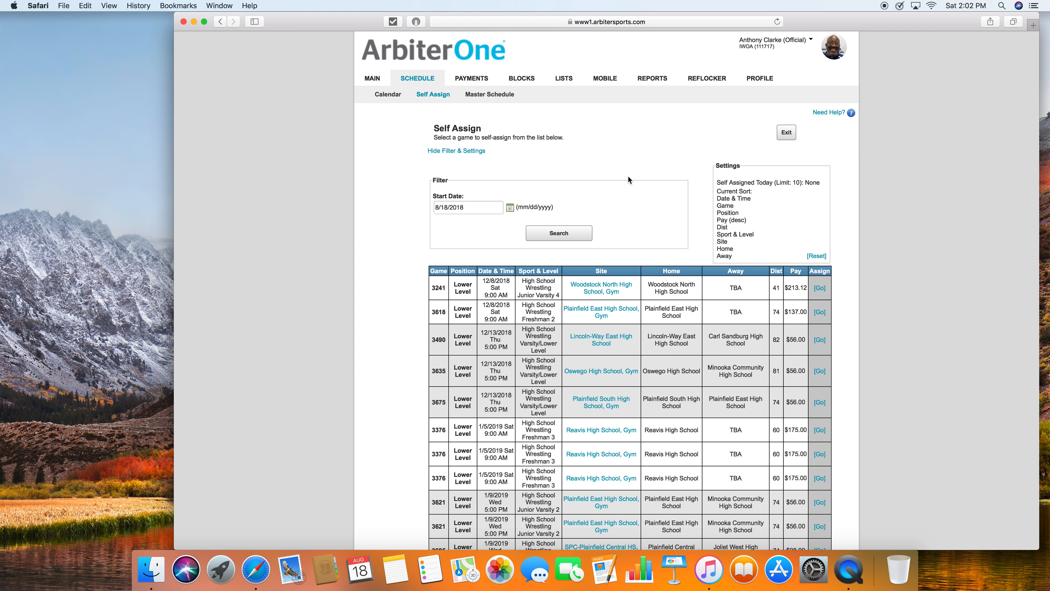
{"action": "mouse_move", "coordinate": [666, 265]}
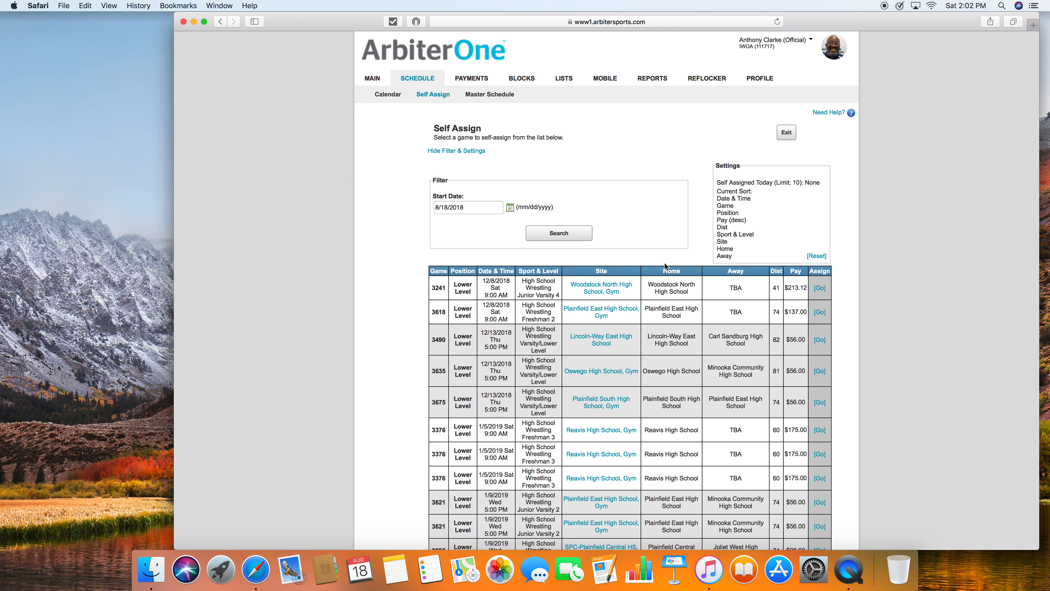
Step: Scroll the expanded Self Assign results headed by game 3241 at Woodstock North
{"action": "scroll", "scroll_direction": "down", "scroll_amount": 3}
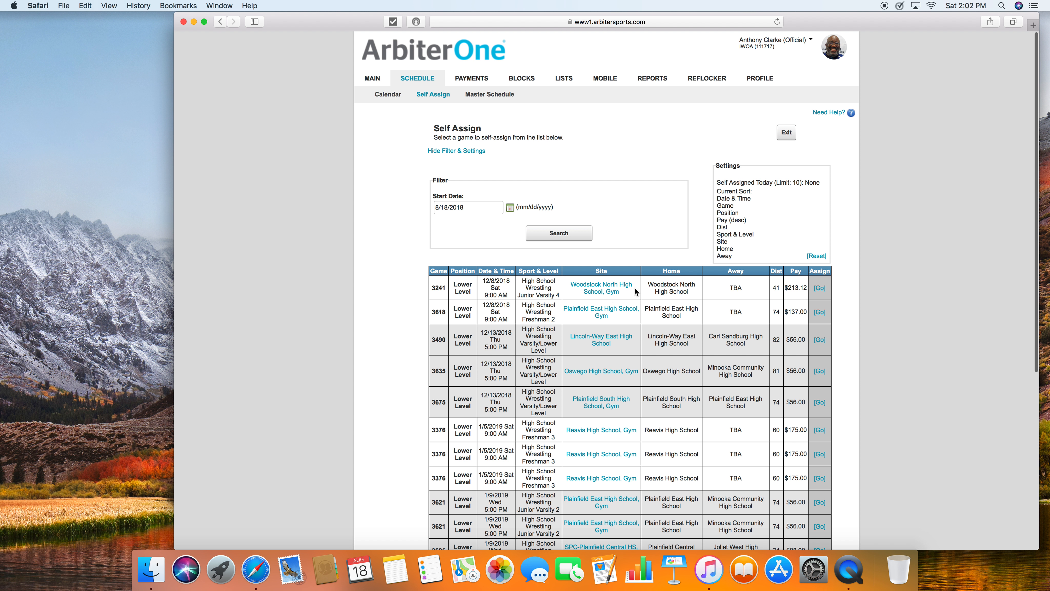
{"action": "mouse_move", "coordinate": [632, 213]}
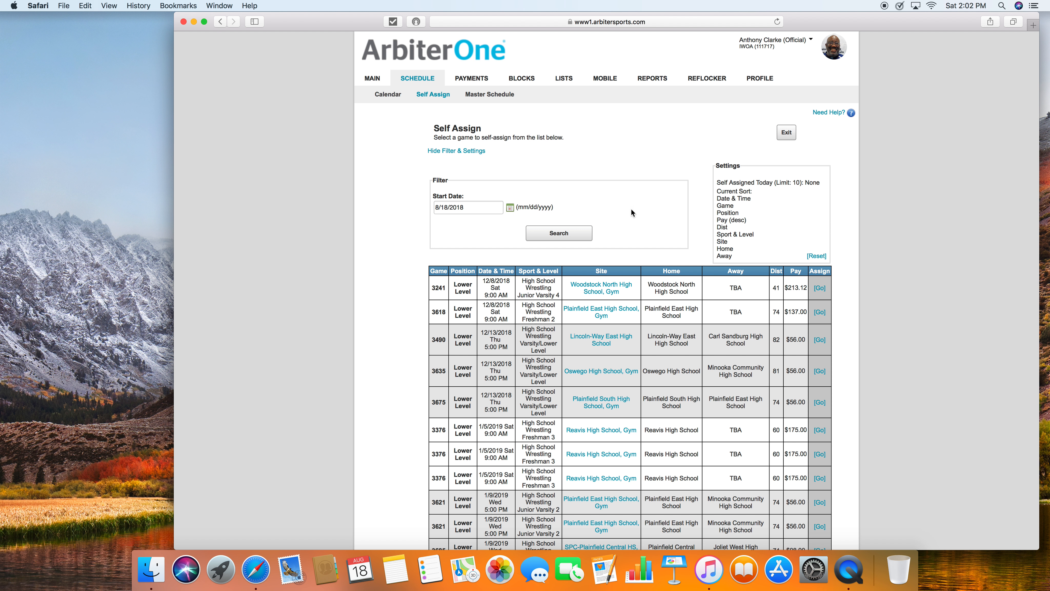
{"action": "mouse_move", "coordinate": [647, 125]}
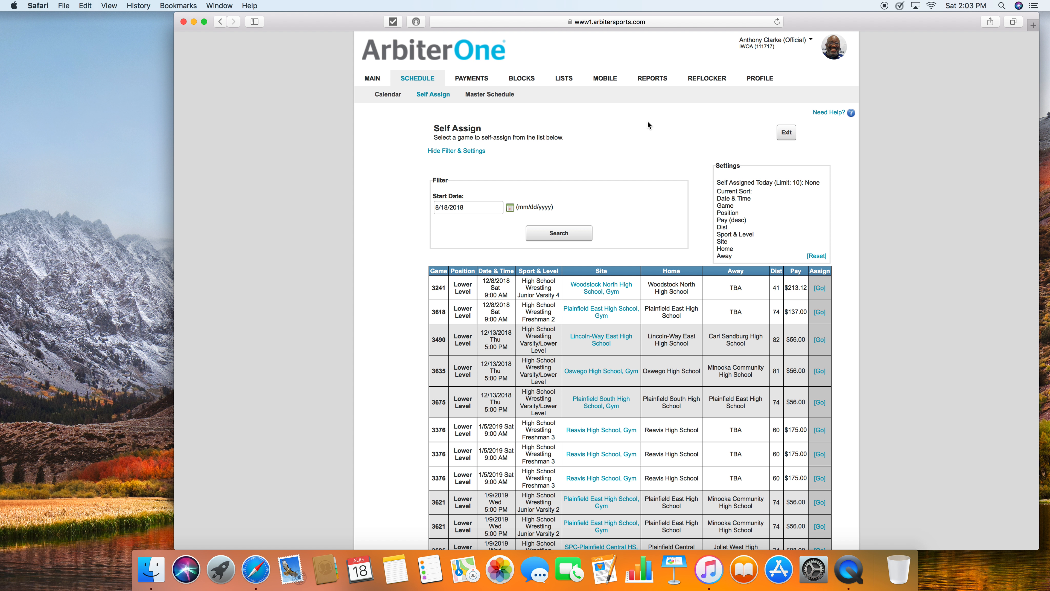
{"action": "mouse_move", "coordinate": [471, 78]}
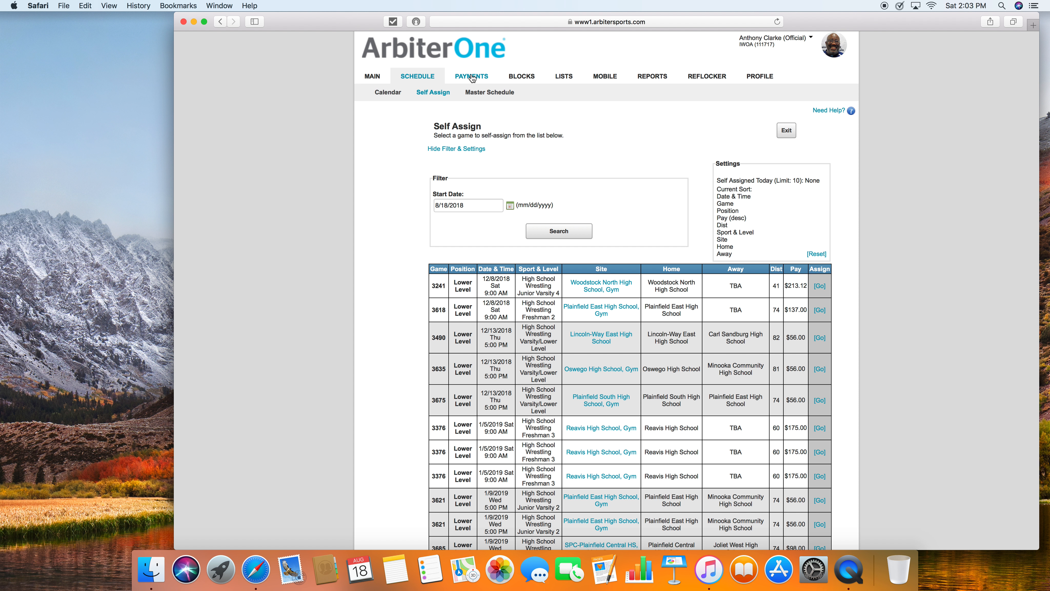
{"action": "mouse_move", "coordinate": [417, 76]}
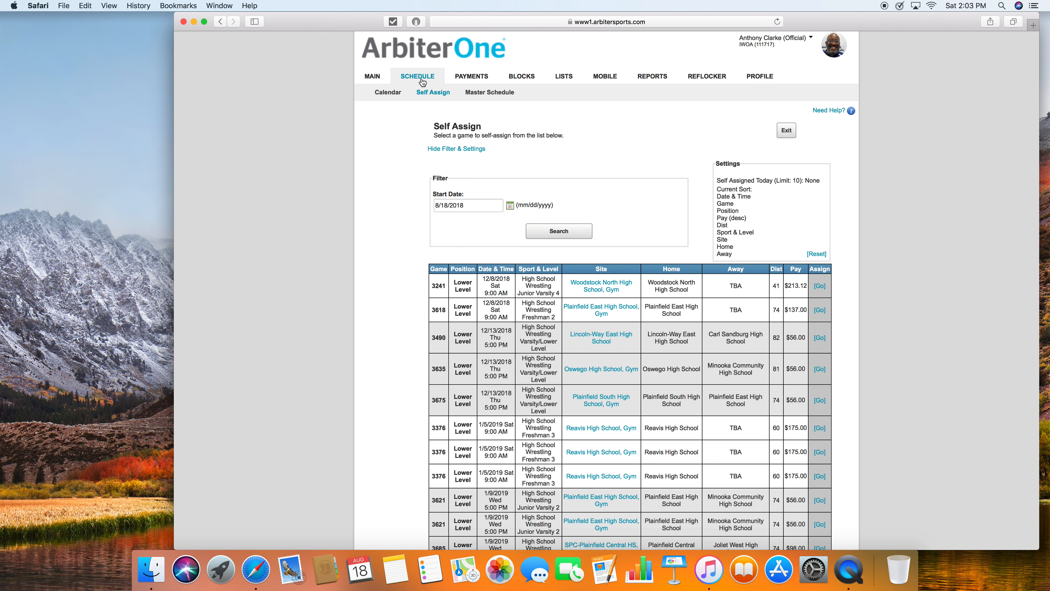
{"action": "mouse_move", "coordinate": [422, 81]}
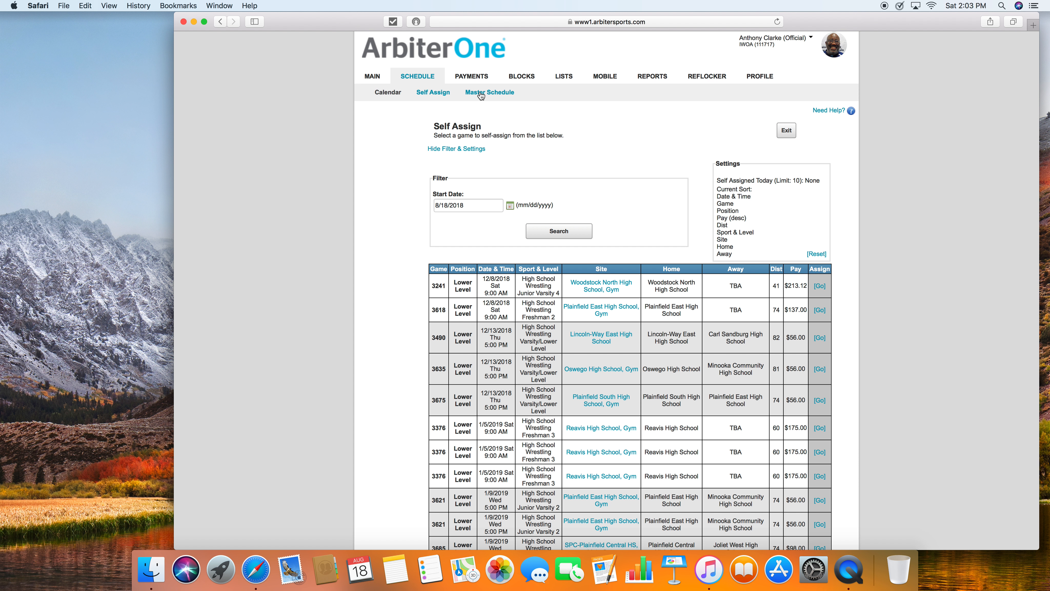
Step: View the Master Schedule Games page listing 3,270 games including 46 canceled
{"action": "left_click", "coordinate": [489, 92]}
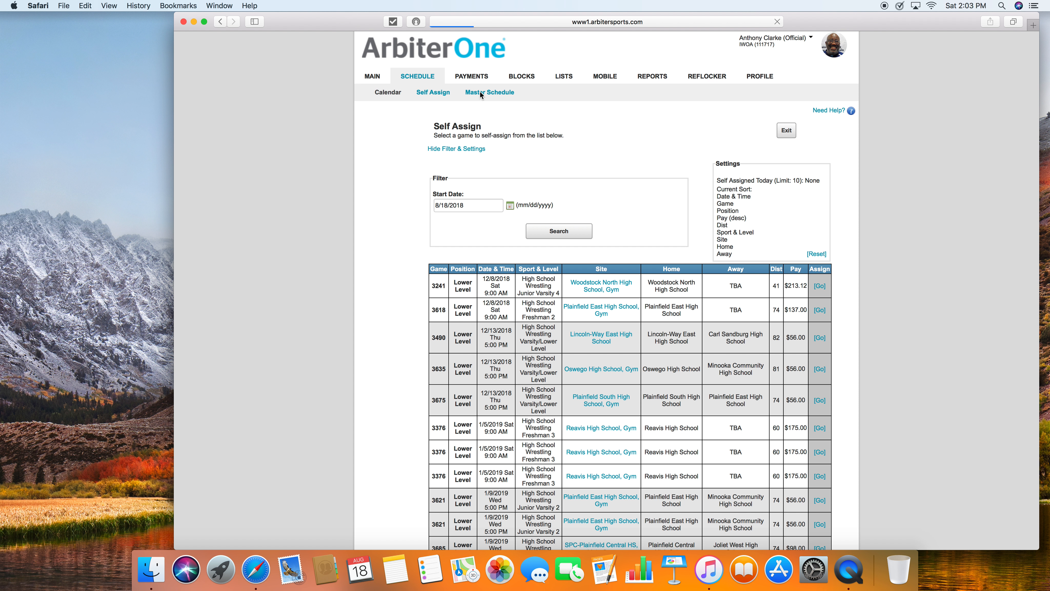
{"action": "left_click", "coordinate": [490, 93]}
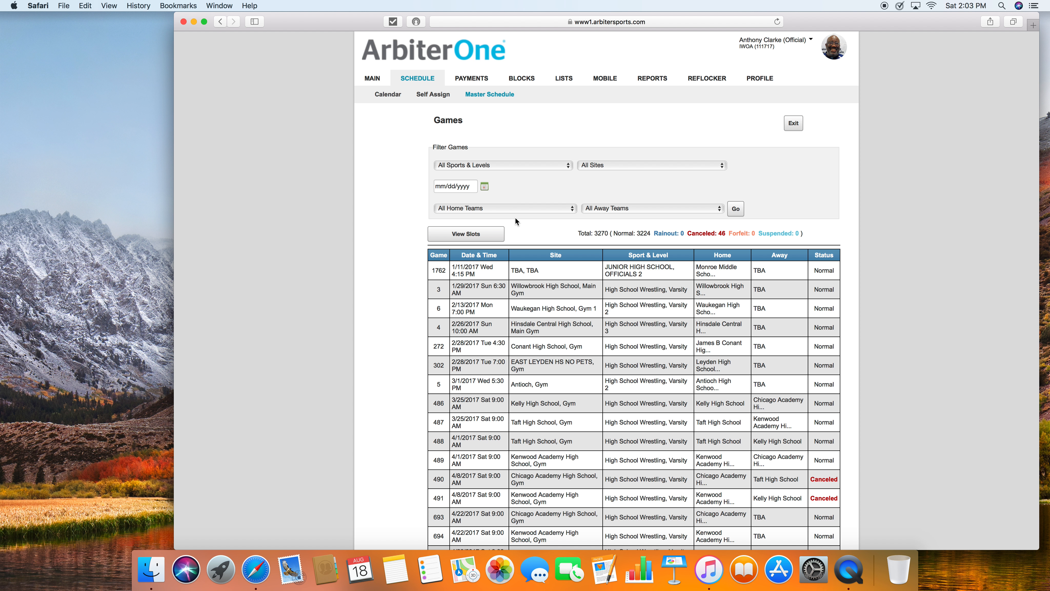
{"action": "mouse_move", "coordinate": [620, 273]}
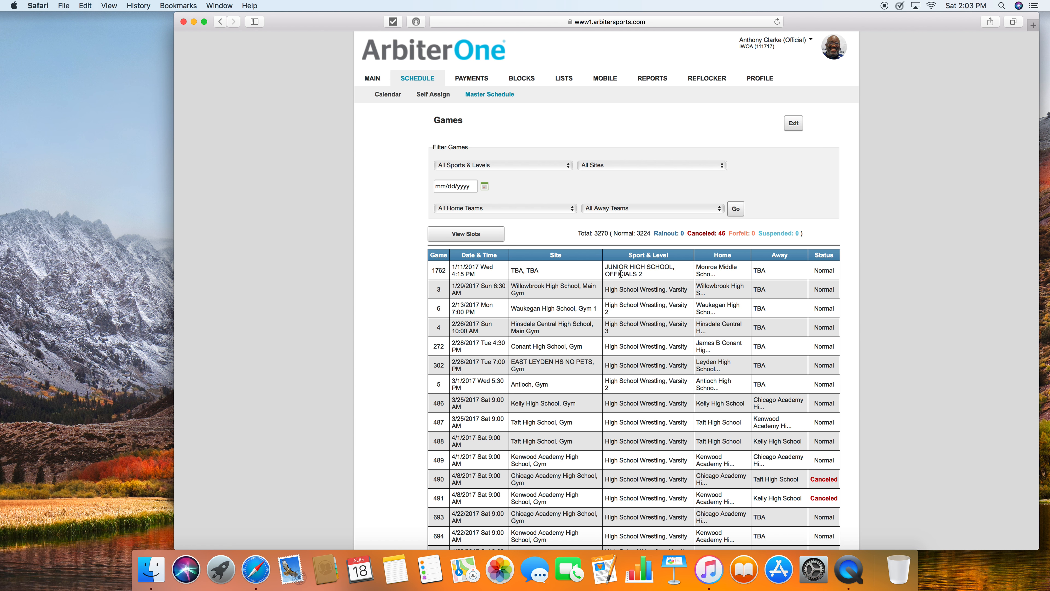
{"action": "mouse_move", "coordinate": [593, 282]}
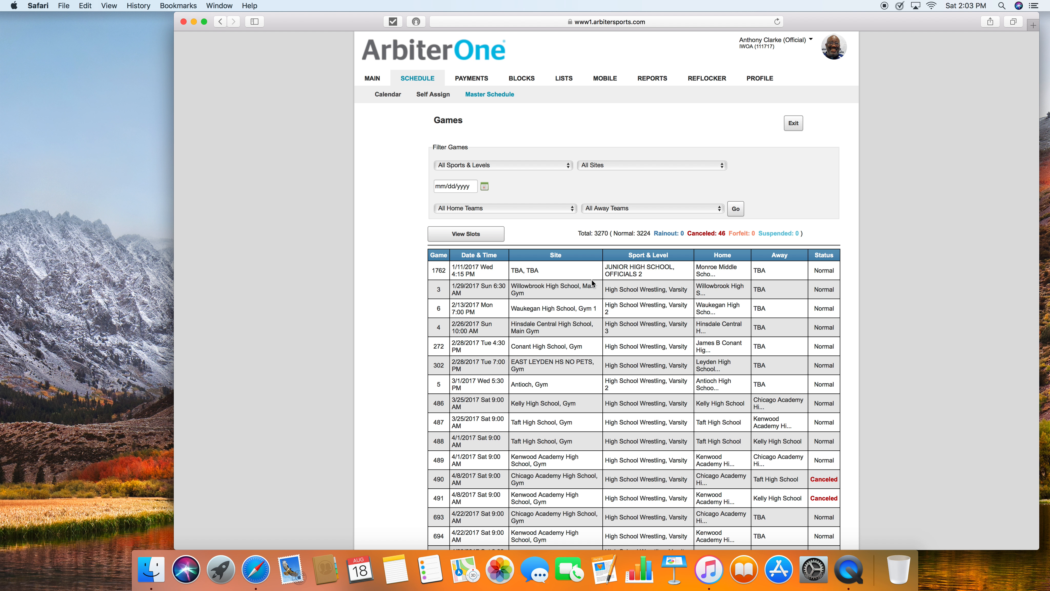
{"action": "mouse_move", "coordinate": [603, 284]}
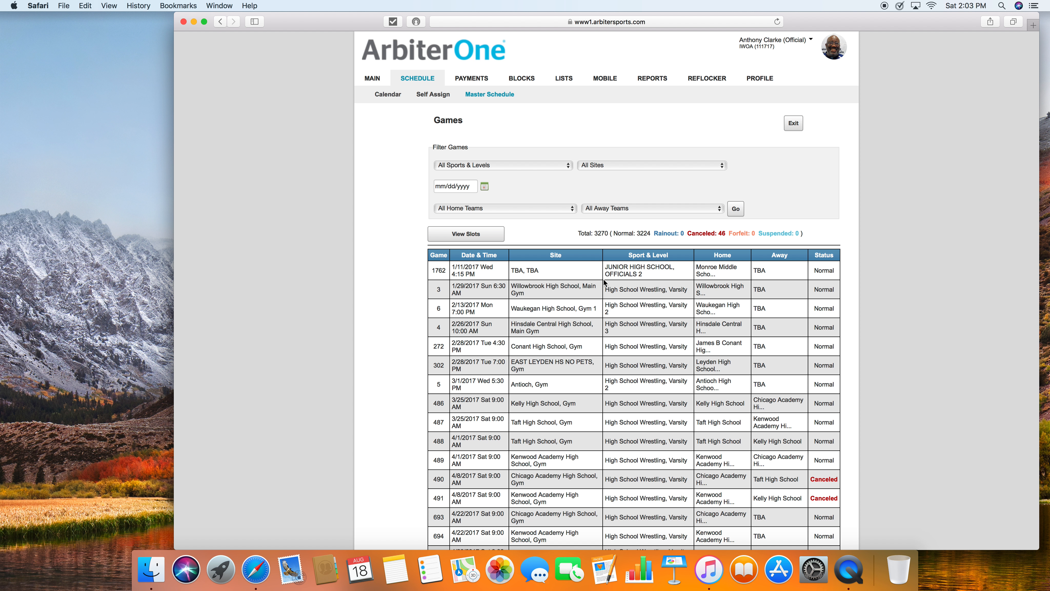
{"action": "mouse_move", "coordinate": [517, 197]}
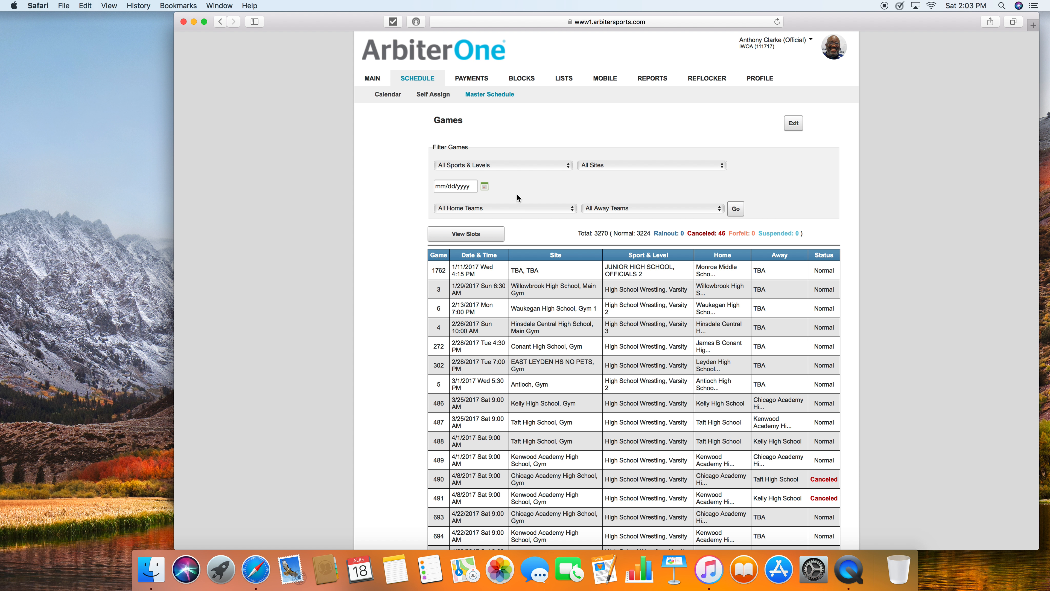
{"action": "mouse_move", "coordinate": [478, 209]}
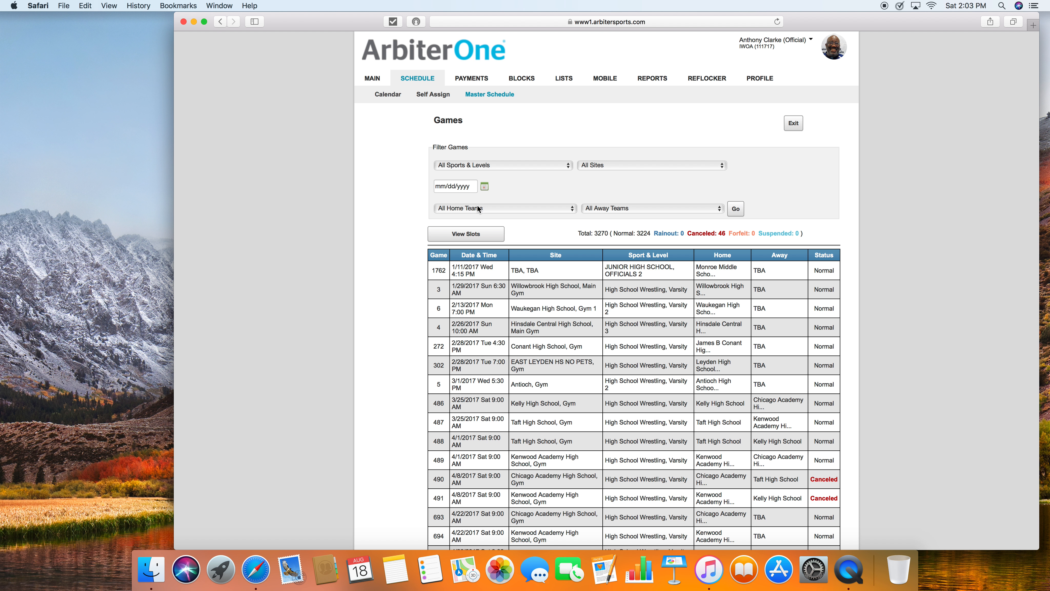
{"action": "mouse_move", "coordinate": [593, 174]}
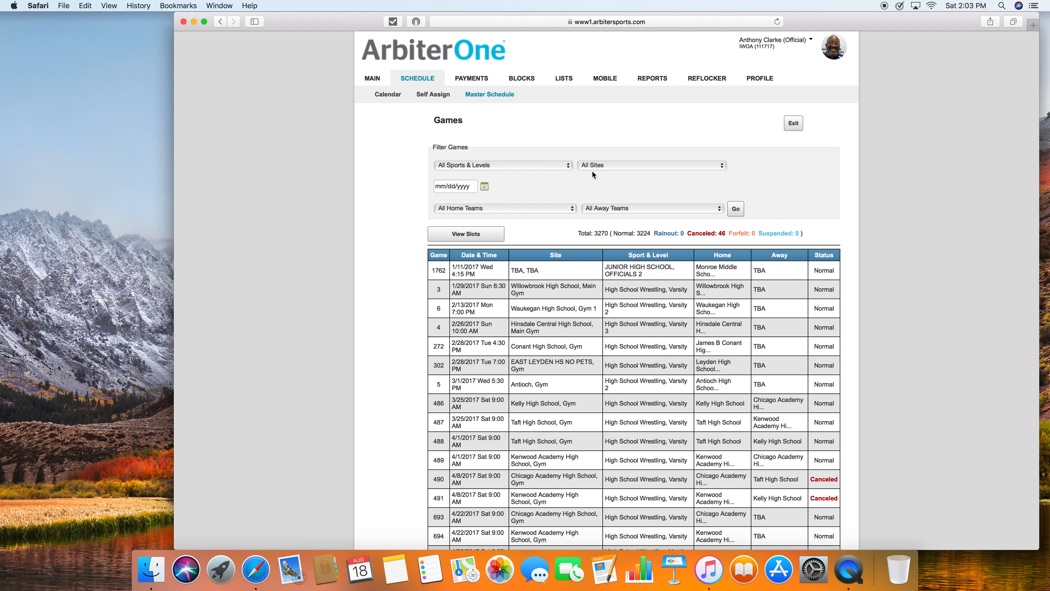
{"action": "mouse_move", "coordinate": [592, 178]}
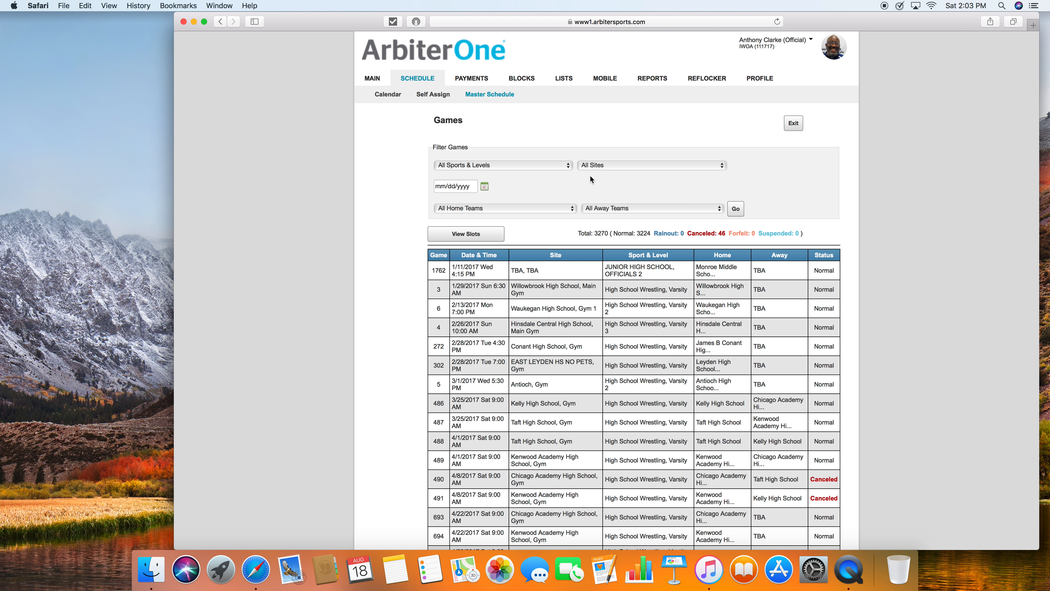
{"action": "mouse_move", "coordinate": [464, 234]}
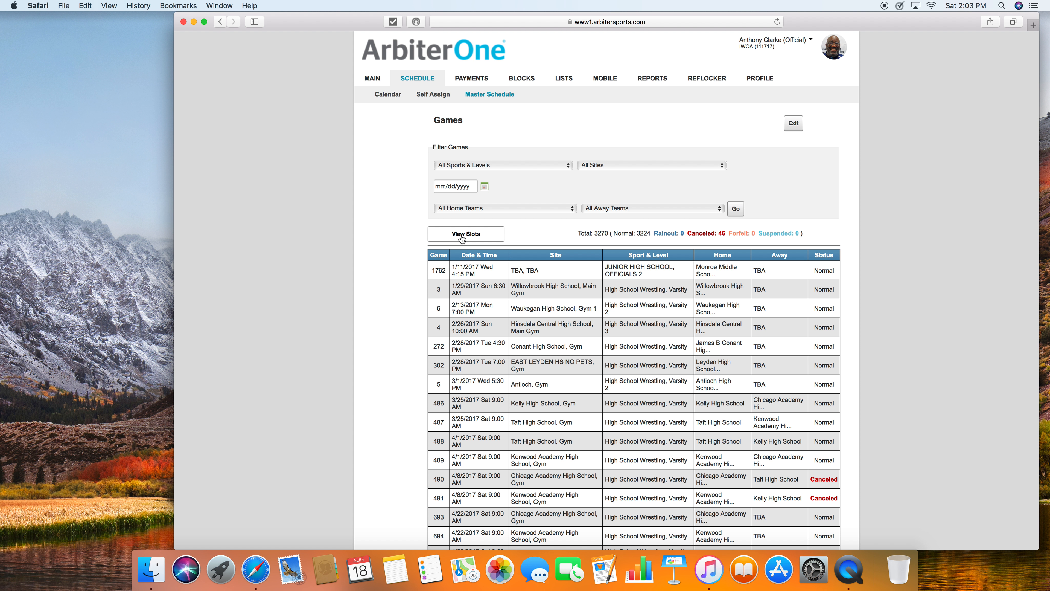
{"action": "mouse_move", "coordinate": [645, 179]}
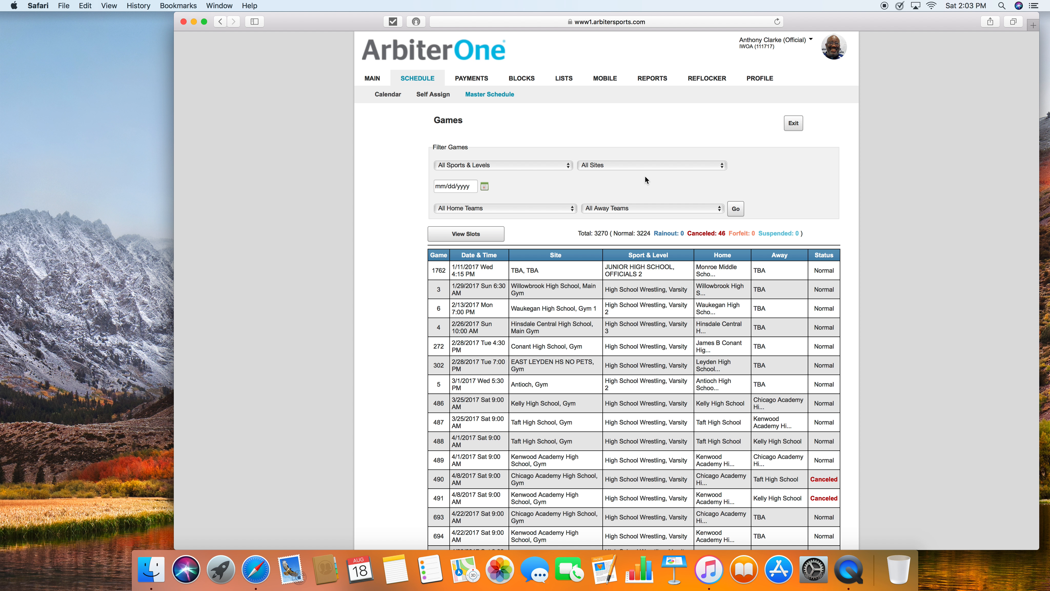
{"action": "mouse_move", "coordinate": [559, 195]}
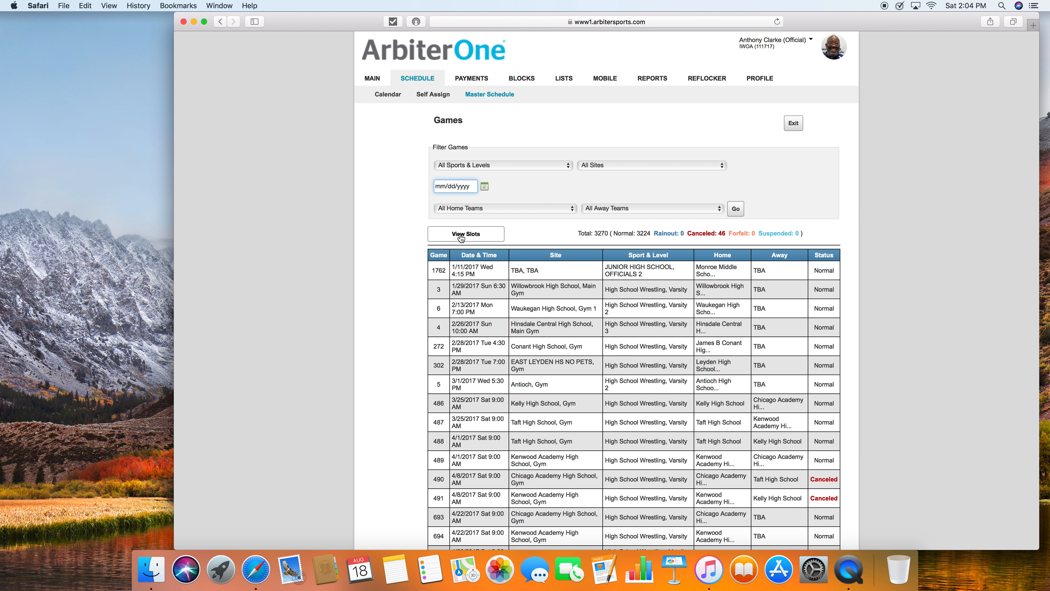
Step: Show officials slots with assigned names and numbers beneath each Master Schedule game
{"action": "left_click", "coordinate": [465, 234]}
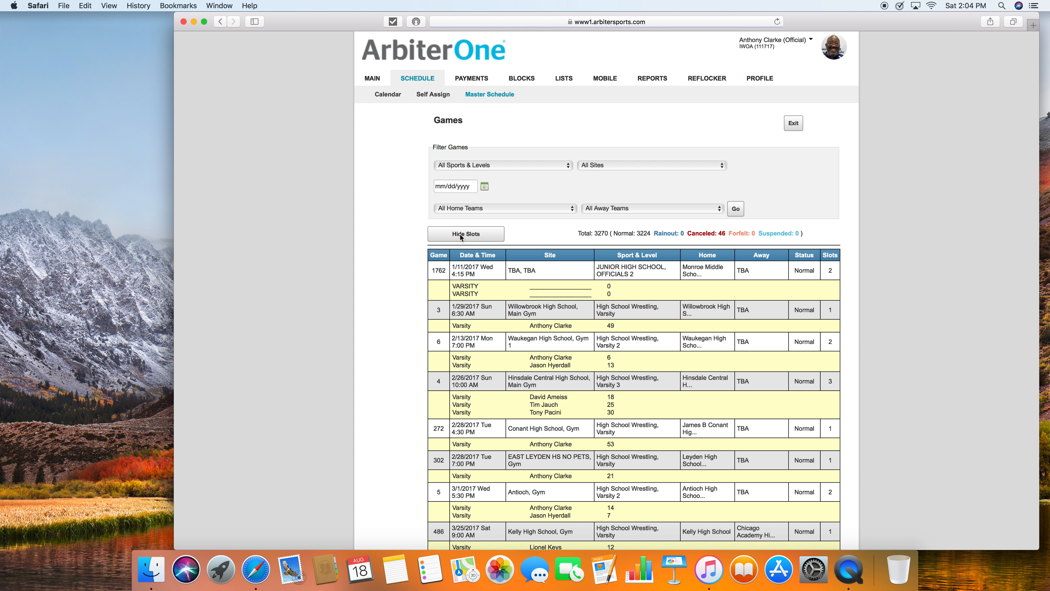
{"action": "mouse_move", "coordinate": [546, 215]}
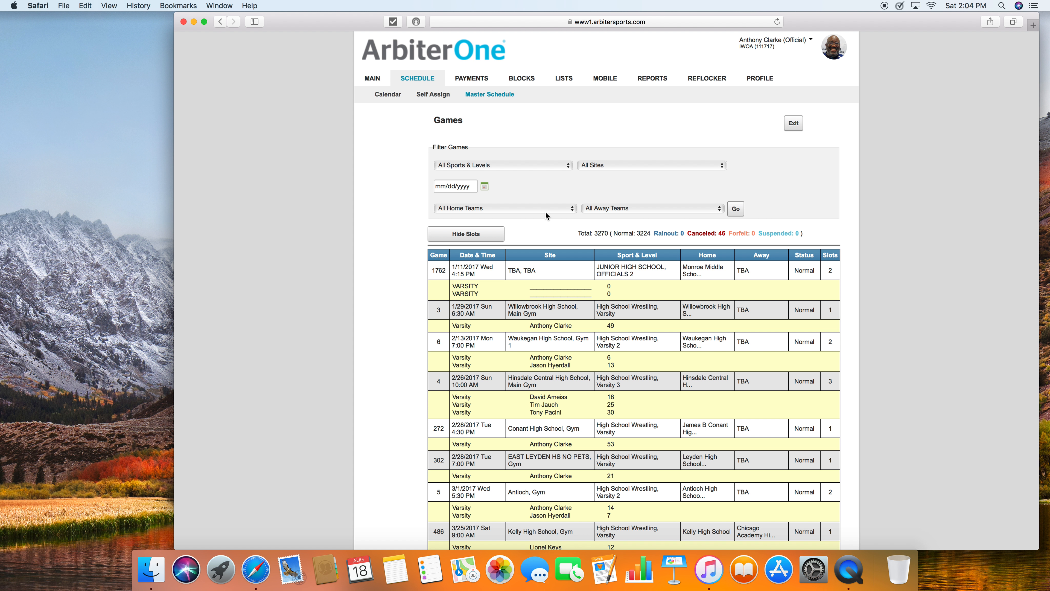
{"action": "mouse_move", "coordinate": [545, 227]}
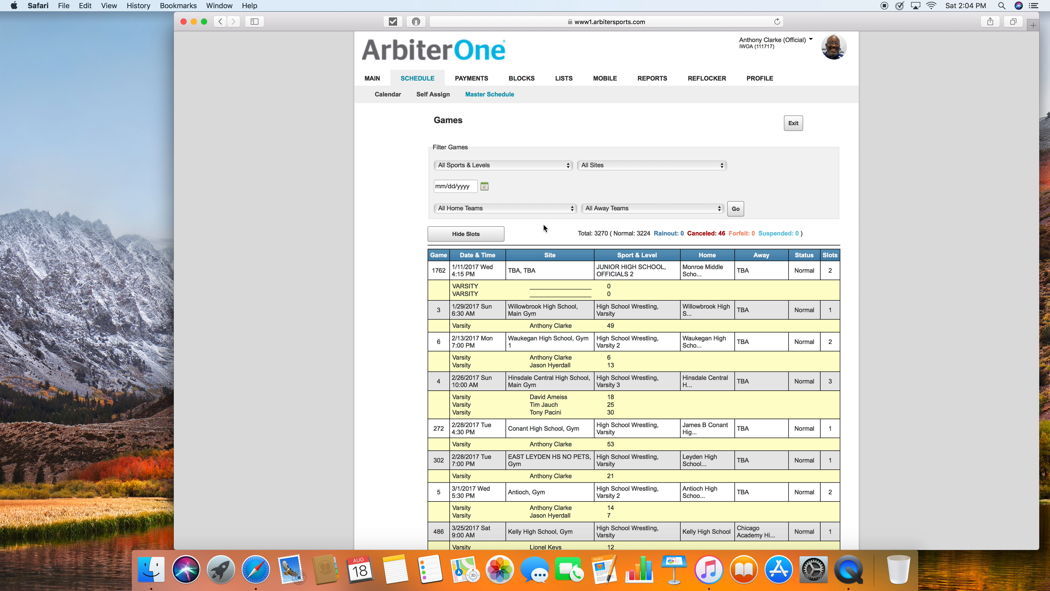
{"action": "mouse_move", "coordinate": [563, 282]}
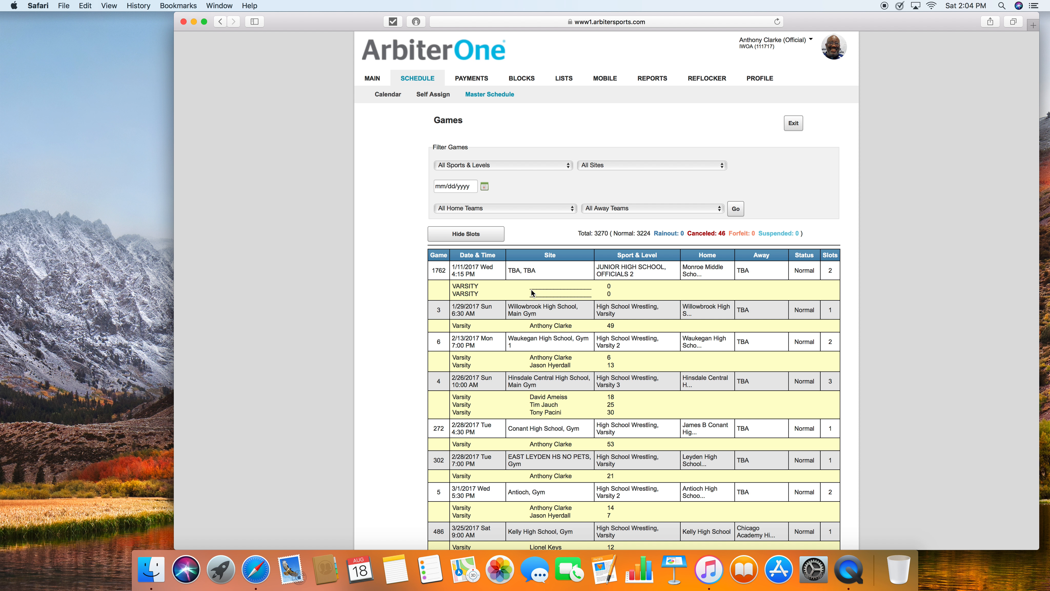
{"action": "mouse_move", "coordinate": [531, 295]}
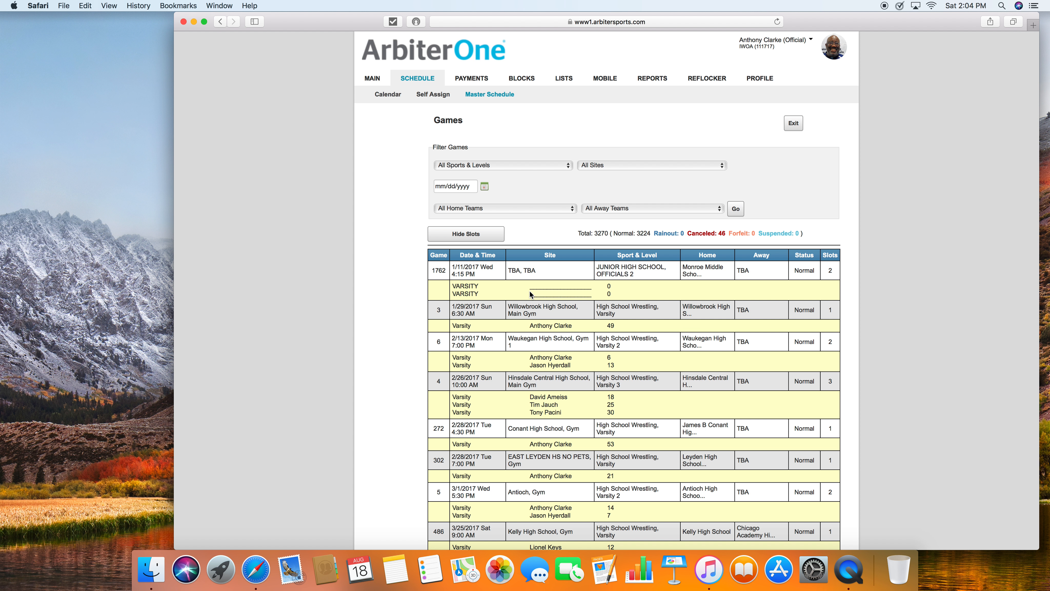
{"action": "mouse_move", "coordinate": [598, 293]}
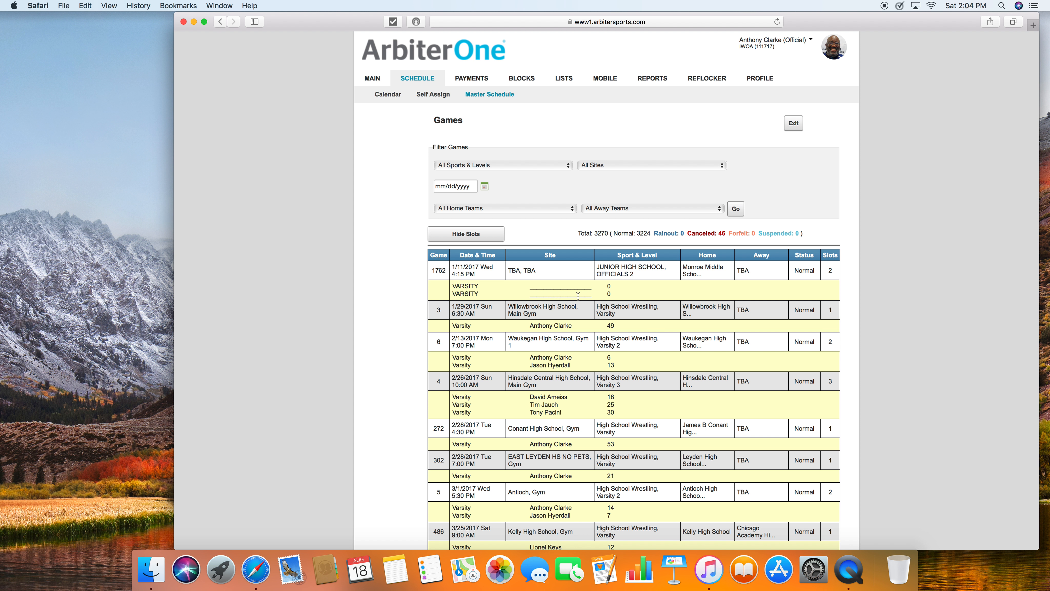
{"action": "mouse_move", "coordinate": [573, 286]}
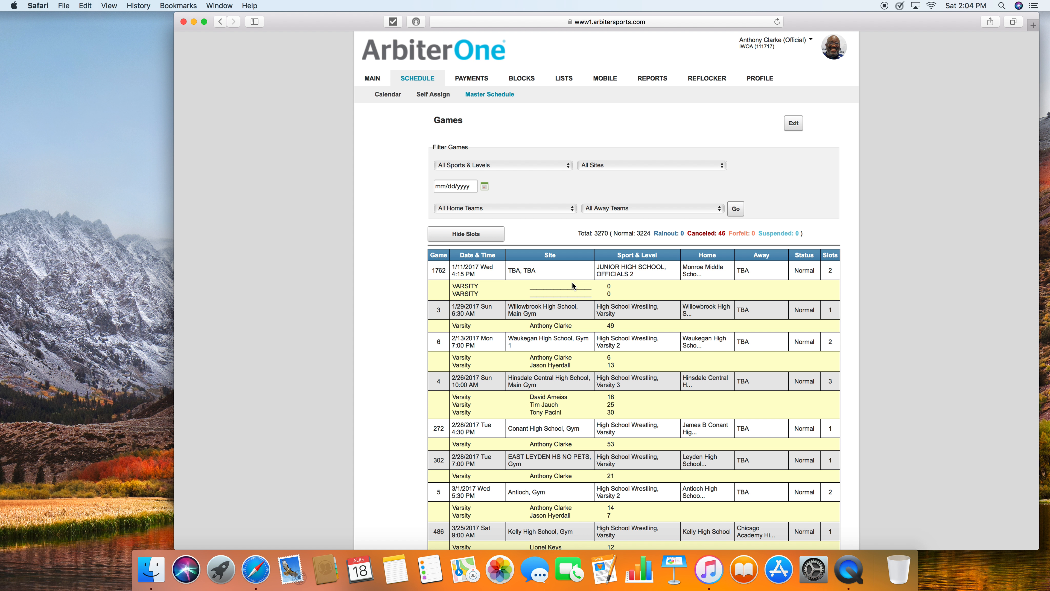
{"action": "mouse_move", "coordinate": [525, 289]}
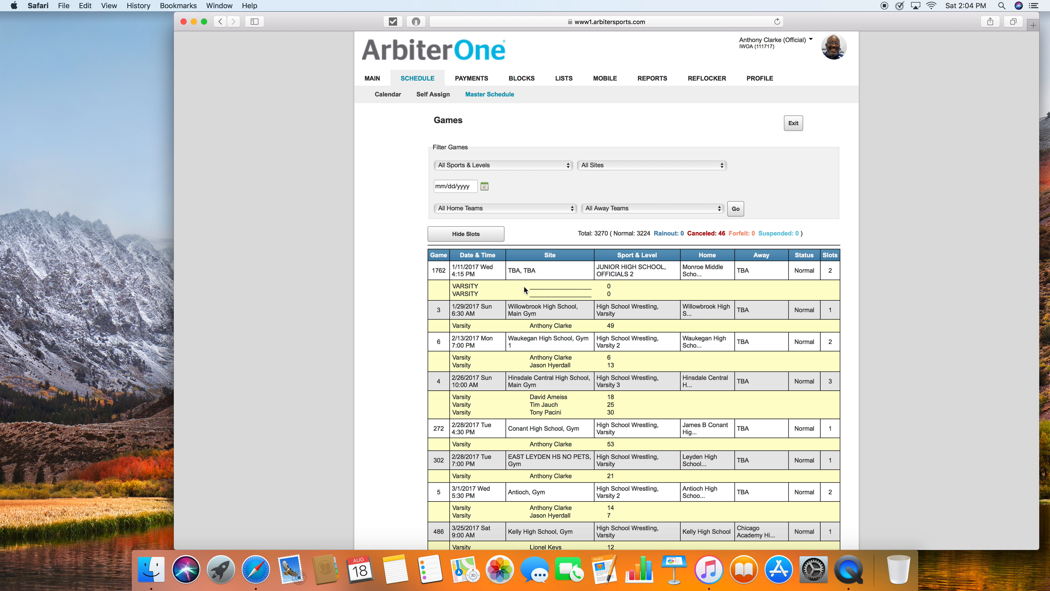
{"action": "mouse_move", "coordinate": [546, 288]}
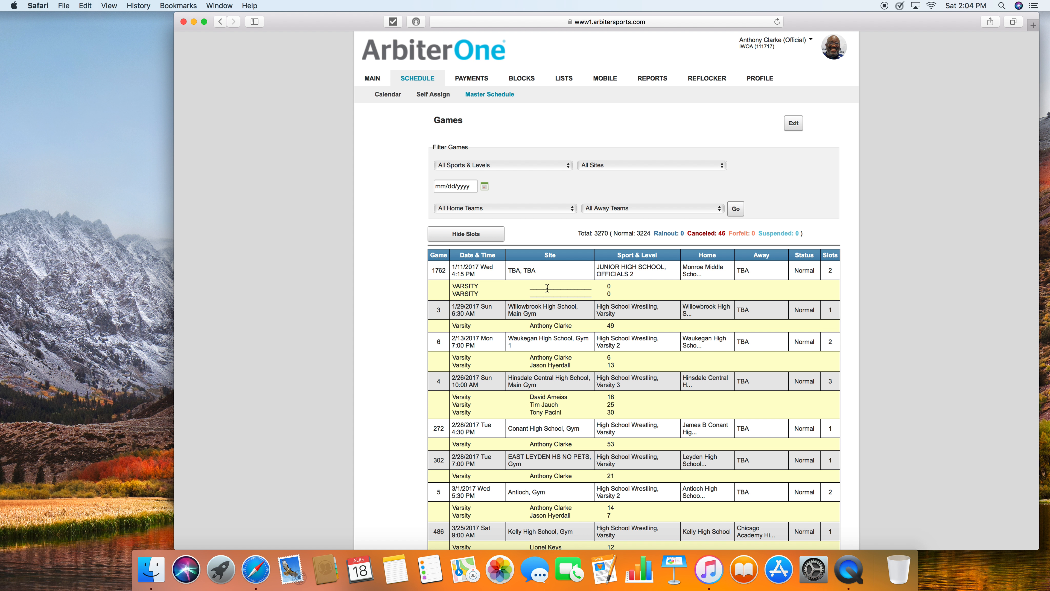
{"action": "mouse_move", "coordinate": [563, 289]}
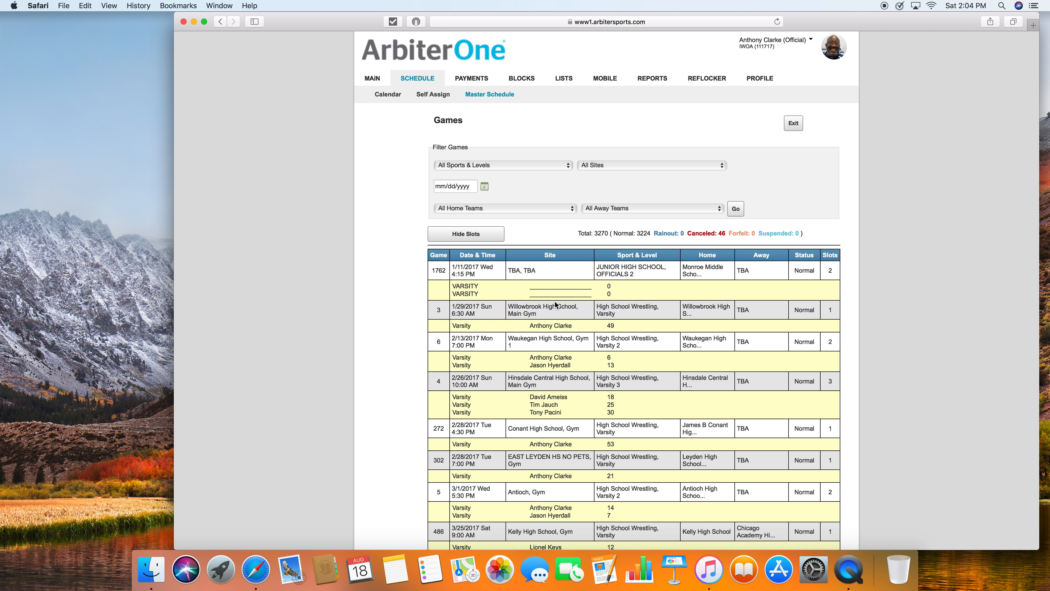
{"action": "mouse_move", "coordinate": [552, 318]}
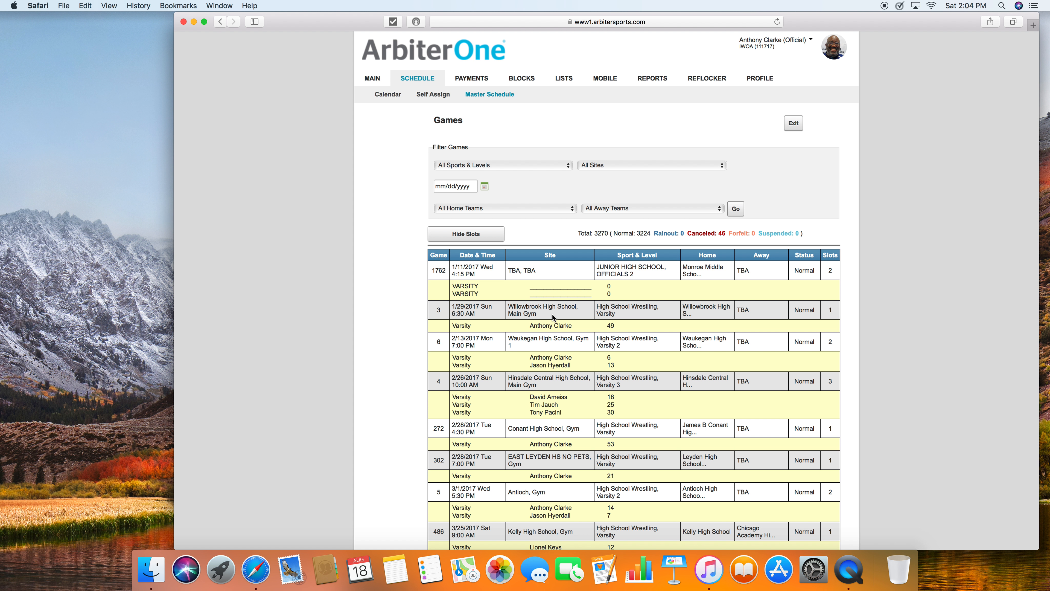
{"action": "mouse_move", "coordinate": [453, 284]}
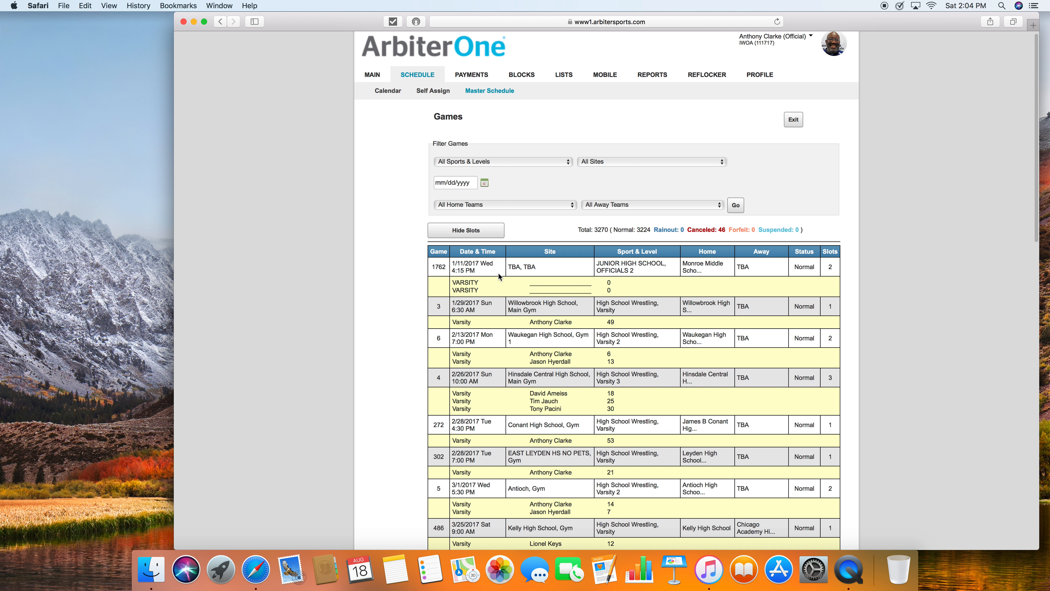
{"action": "mouse_move", "coordinate": [494, 365]}
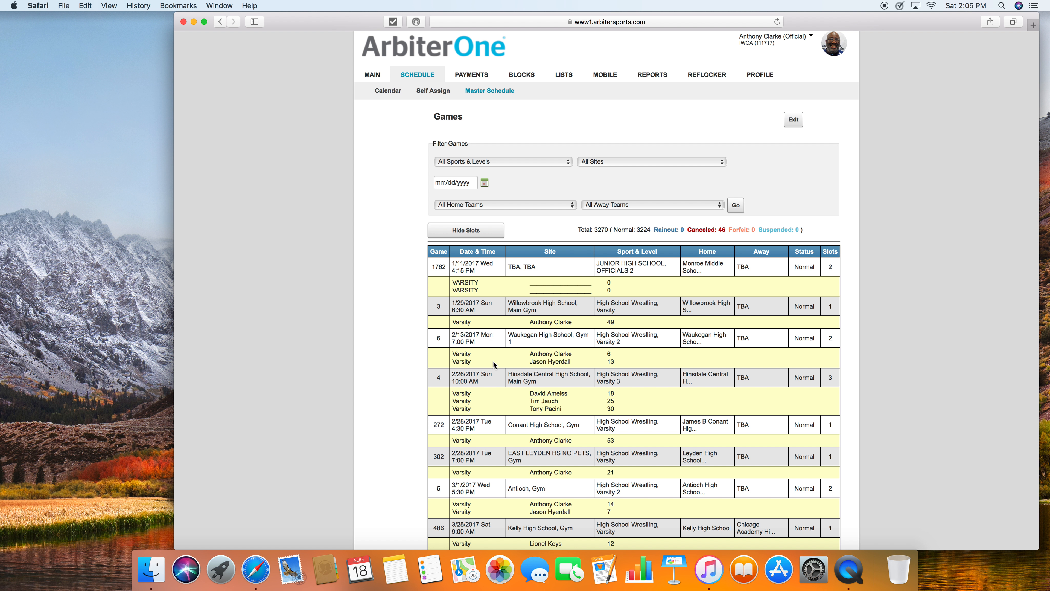
{"action": "scroll", "scroll_direction": "down", "scroll_amount": 3}
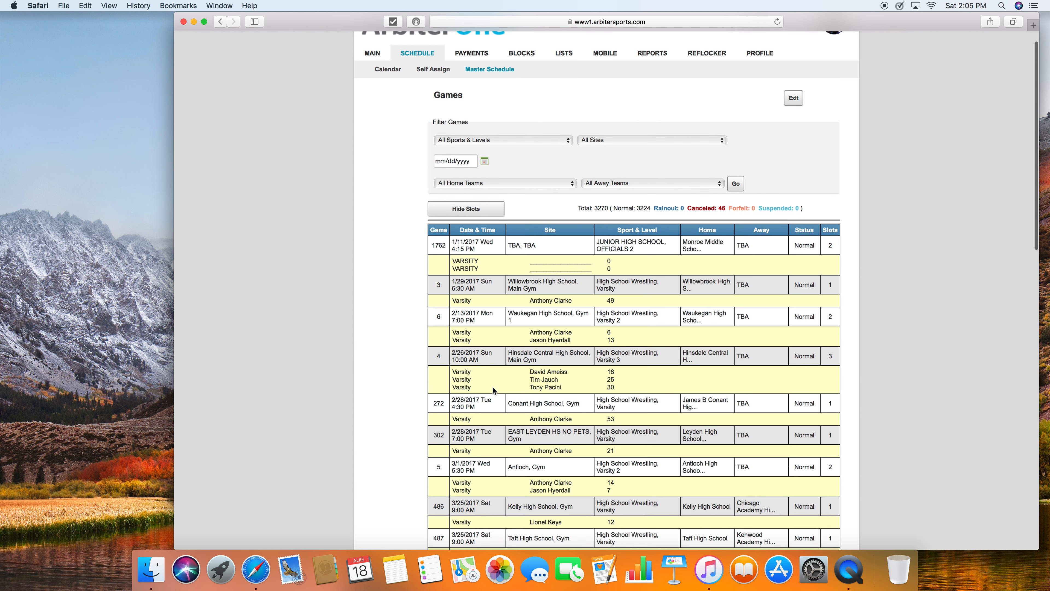
{"action": "scroll", "scroll_direction": "down", "scroll_amount": 3}
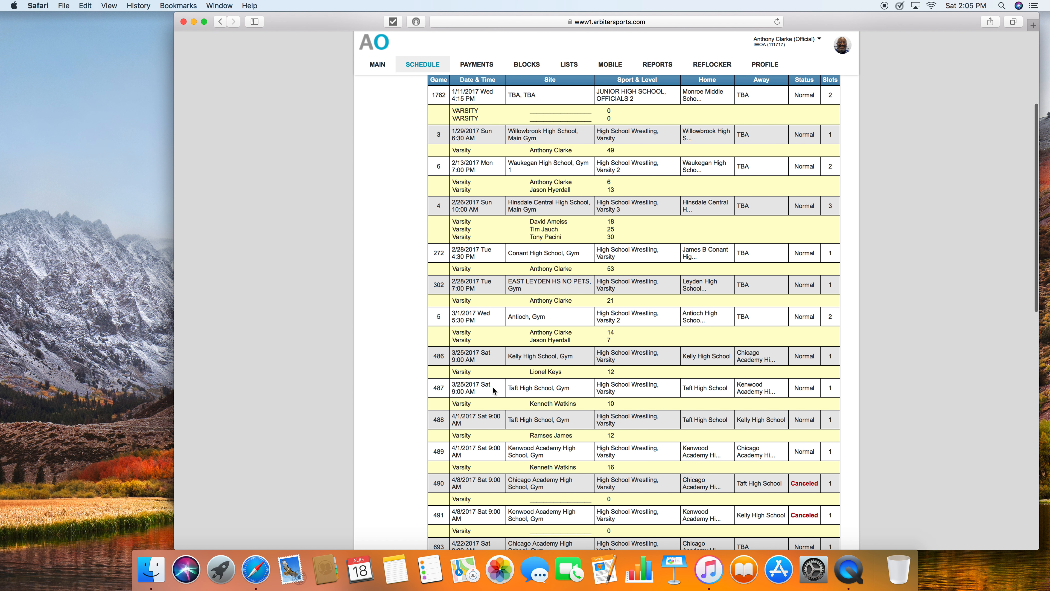
{"action": "scroll", "scroll_direction": "down", "scroll_amount": 3}
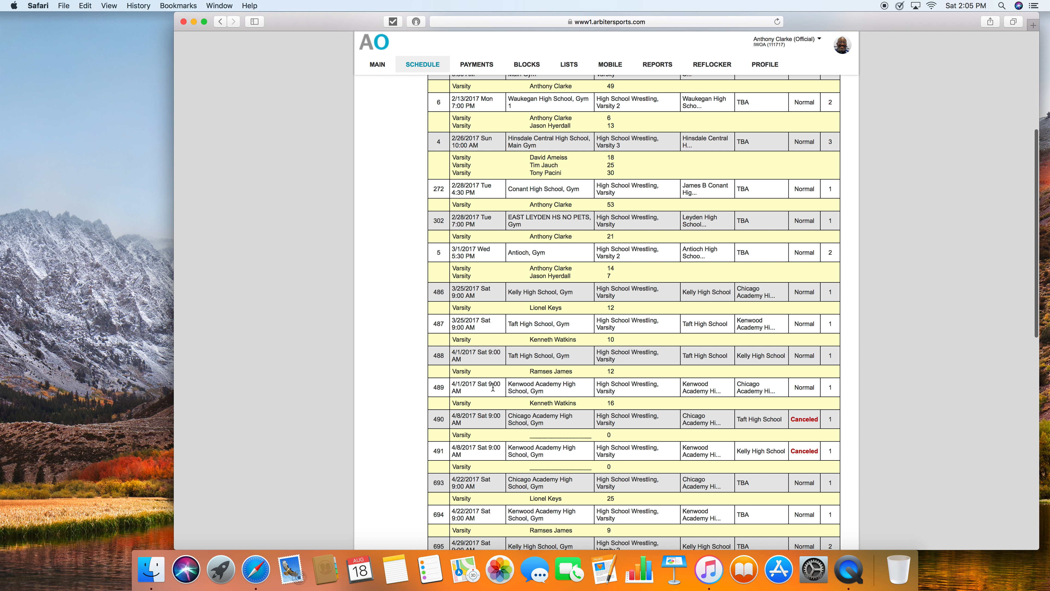
{"action": "mouse_move", "coordinate": [613, 212]}
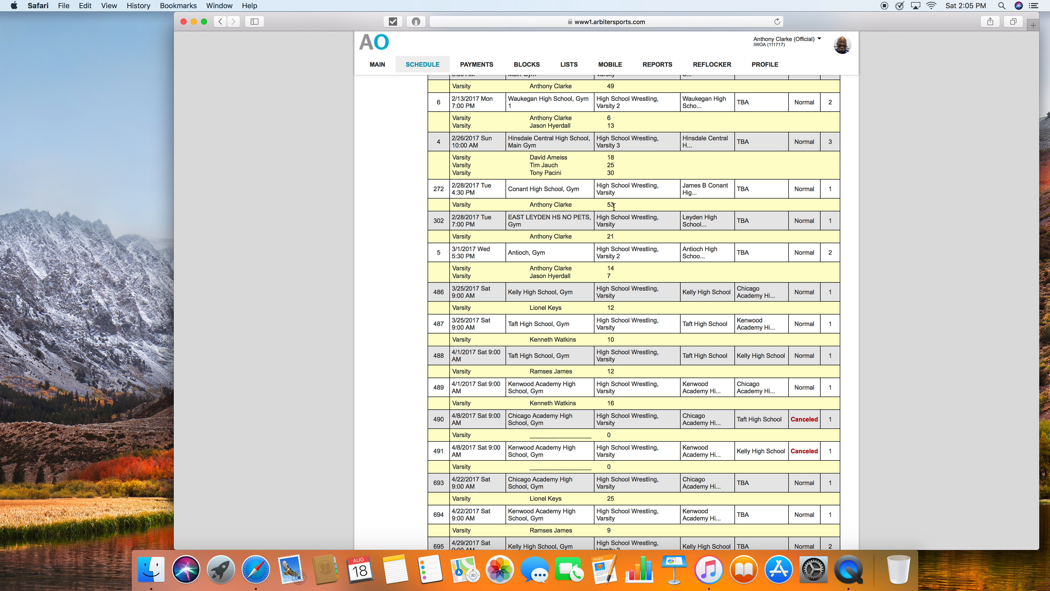
{"action": "mouse_move", "coordinate": [477, 71]}
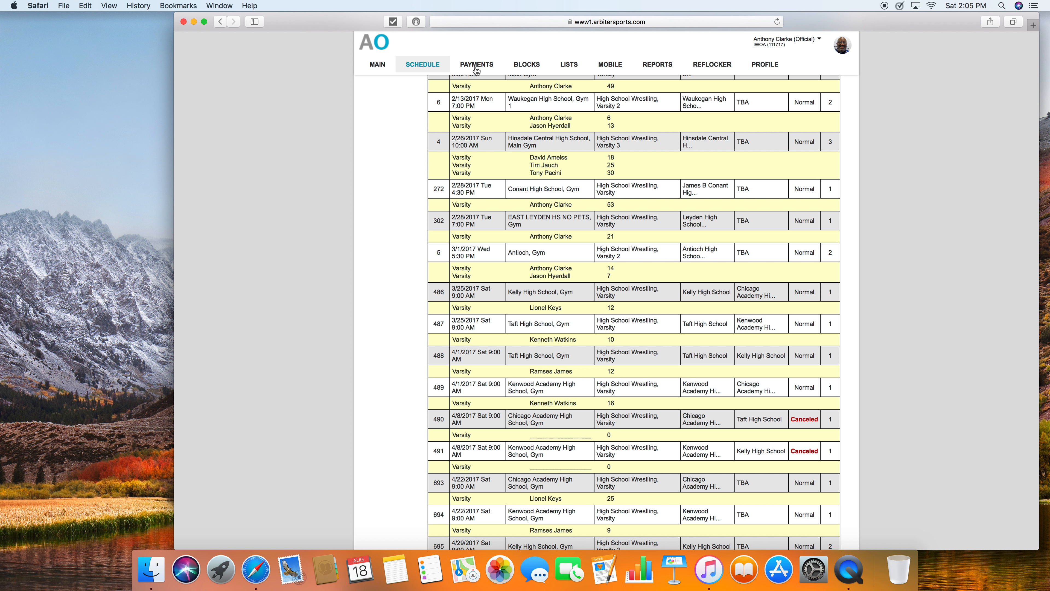
{"action": "mouse_move", "coordinate": [885, 10]}
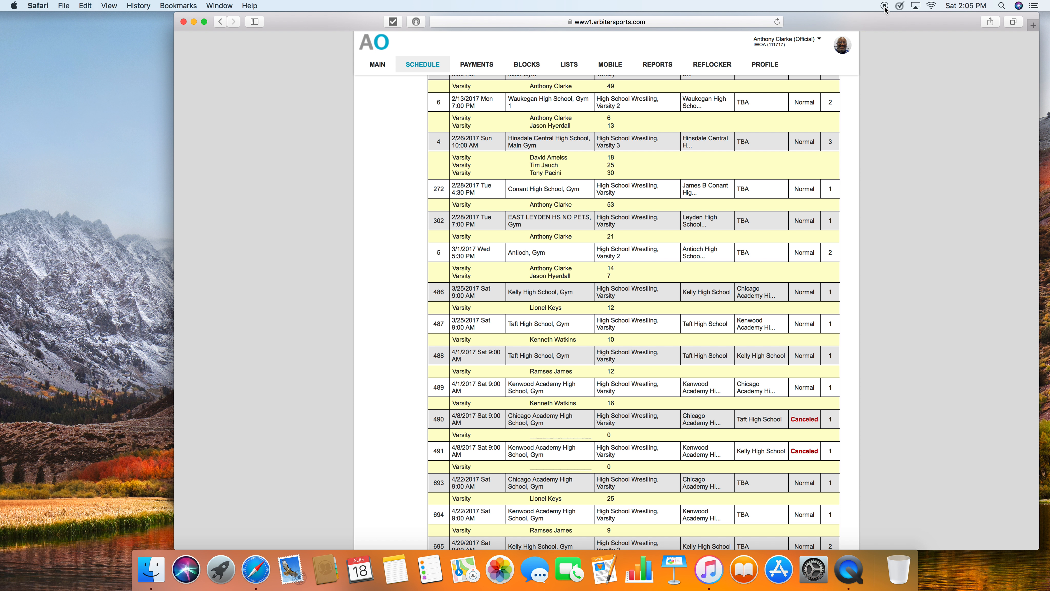